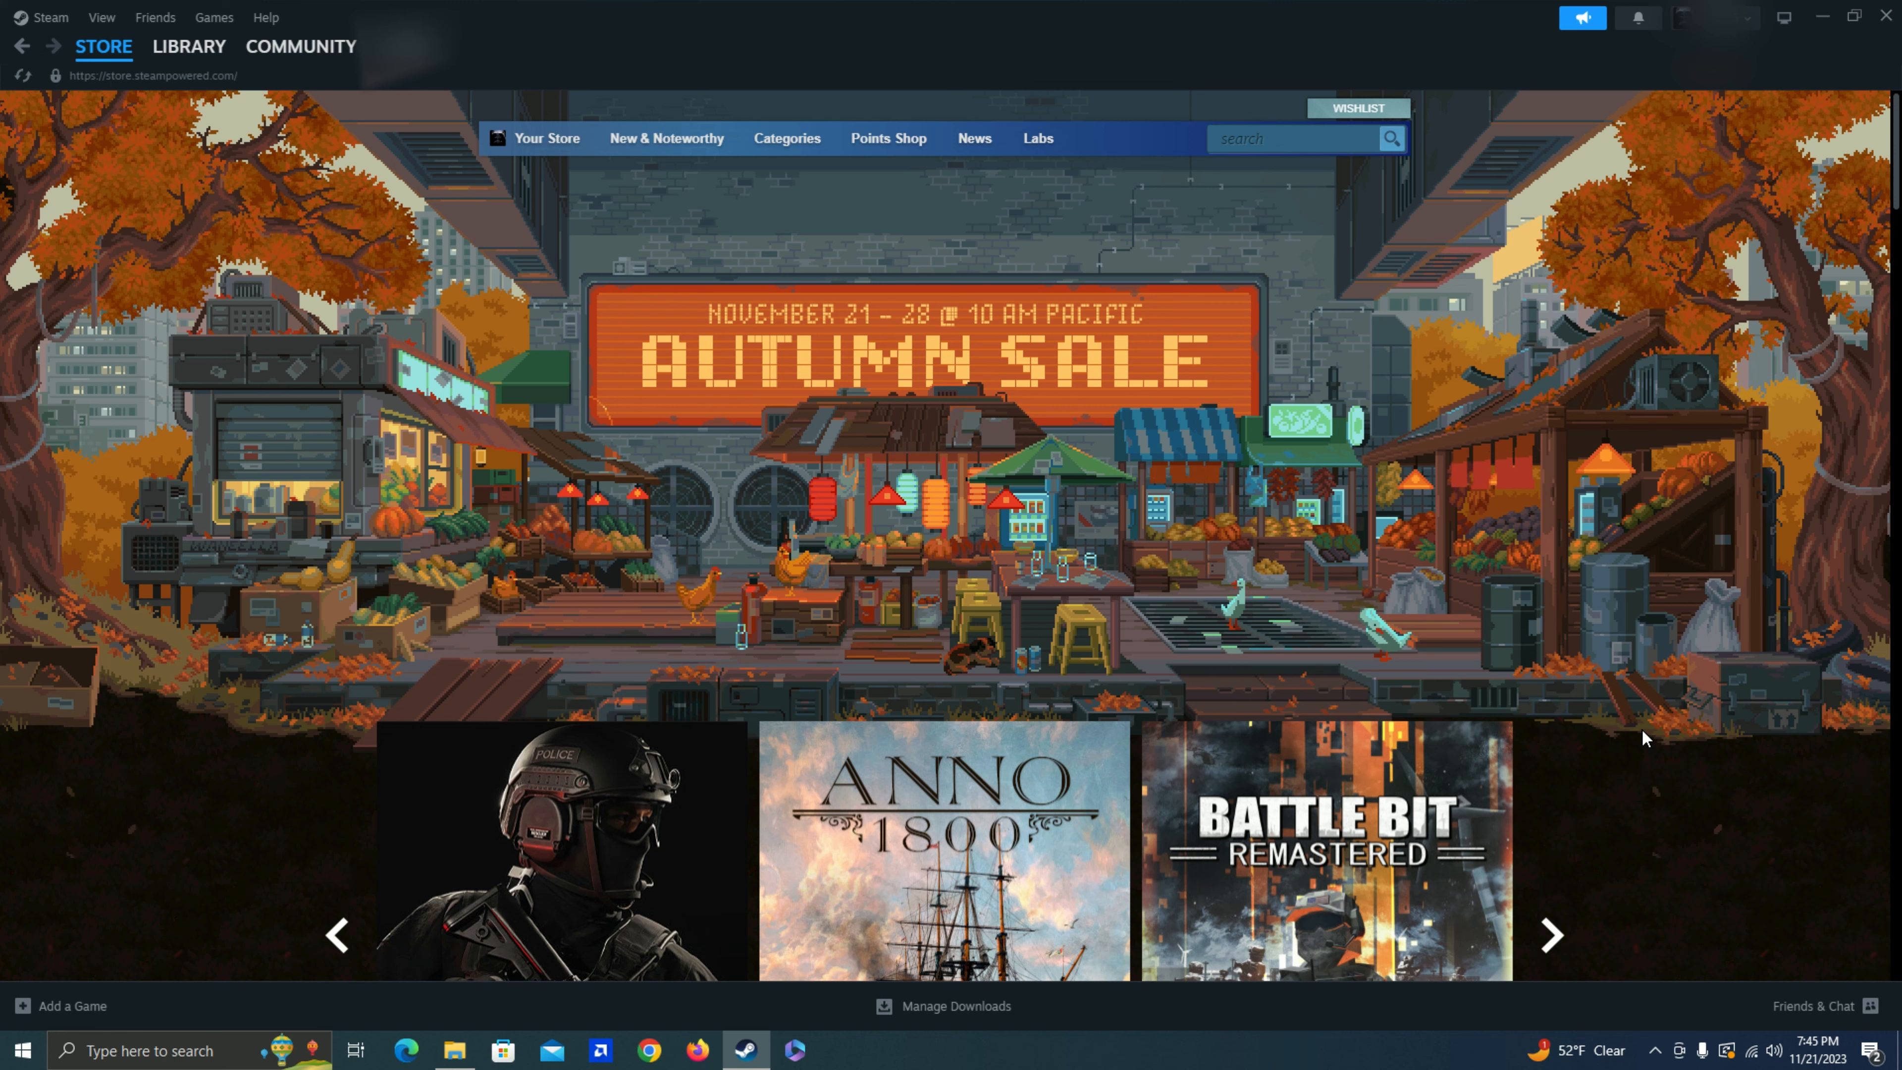
{"action": "mouse_move", "coordinate": [1637, 712]}
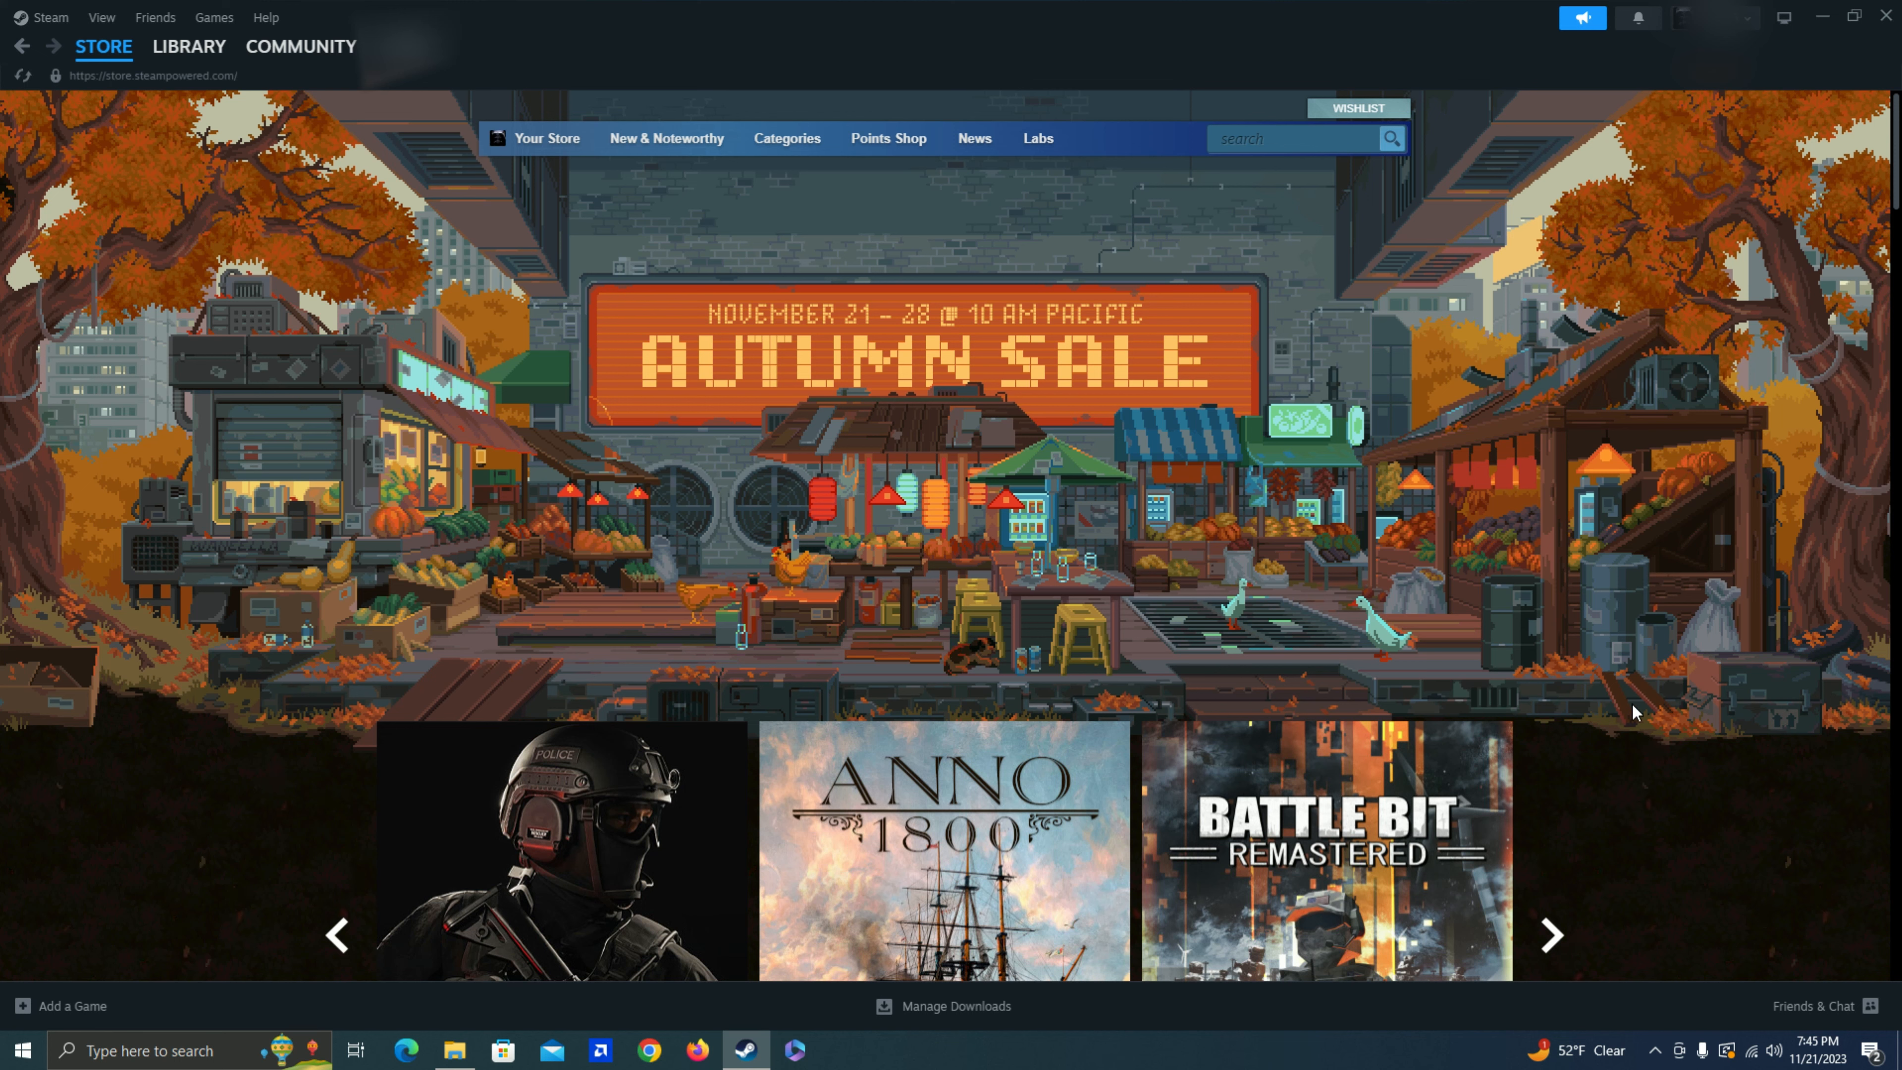
{"action": "mouse_move", "coordinate": [1623, 713]}
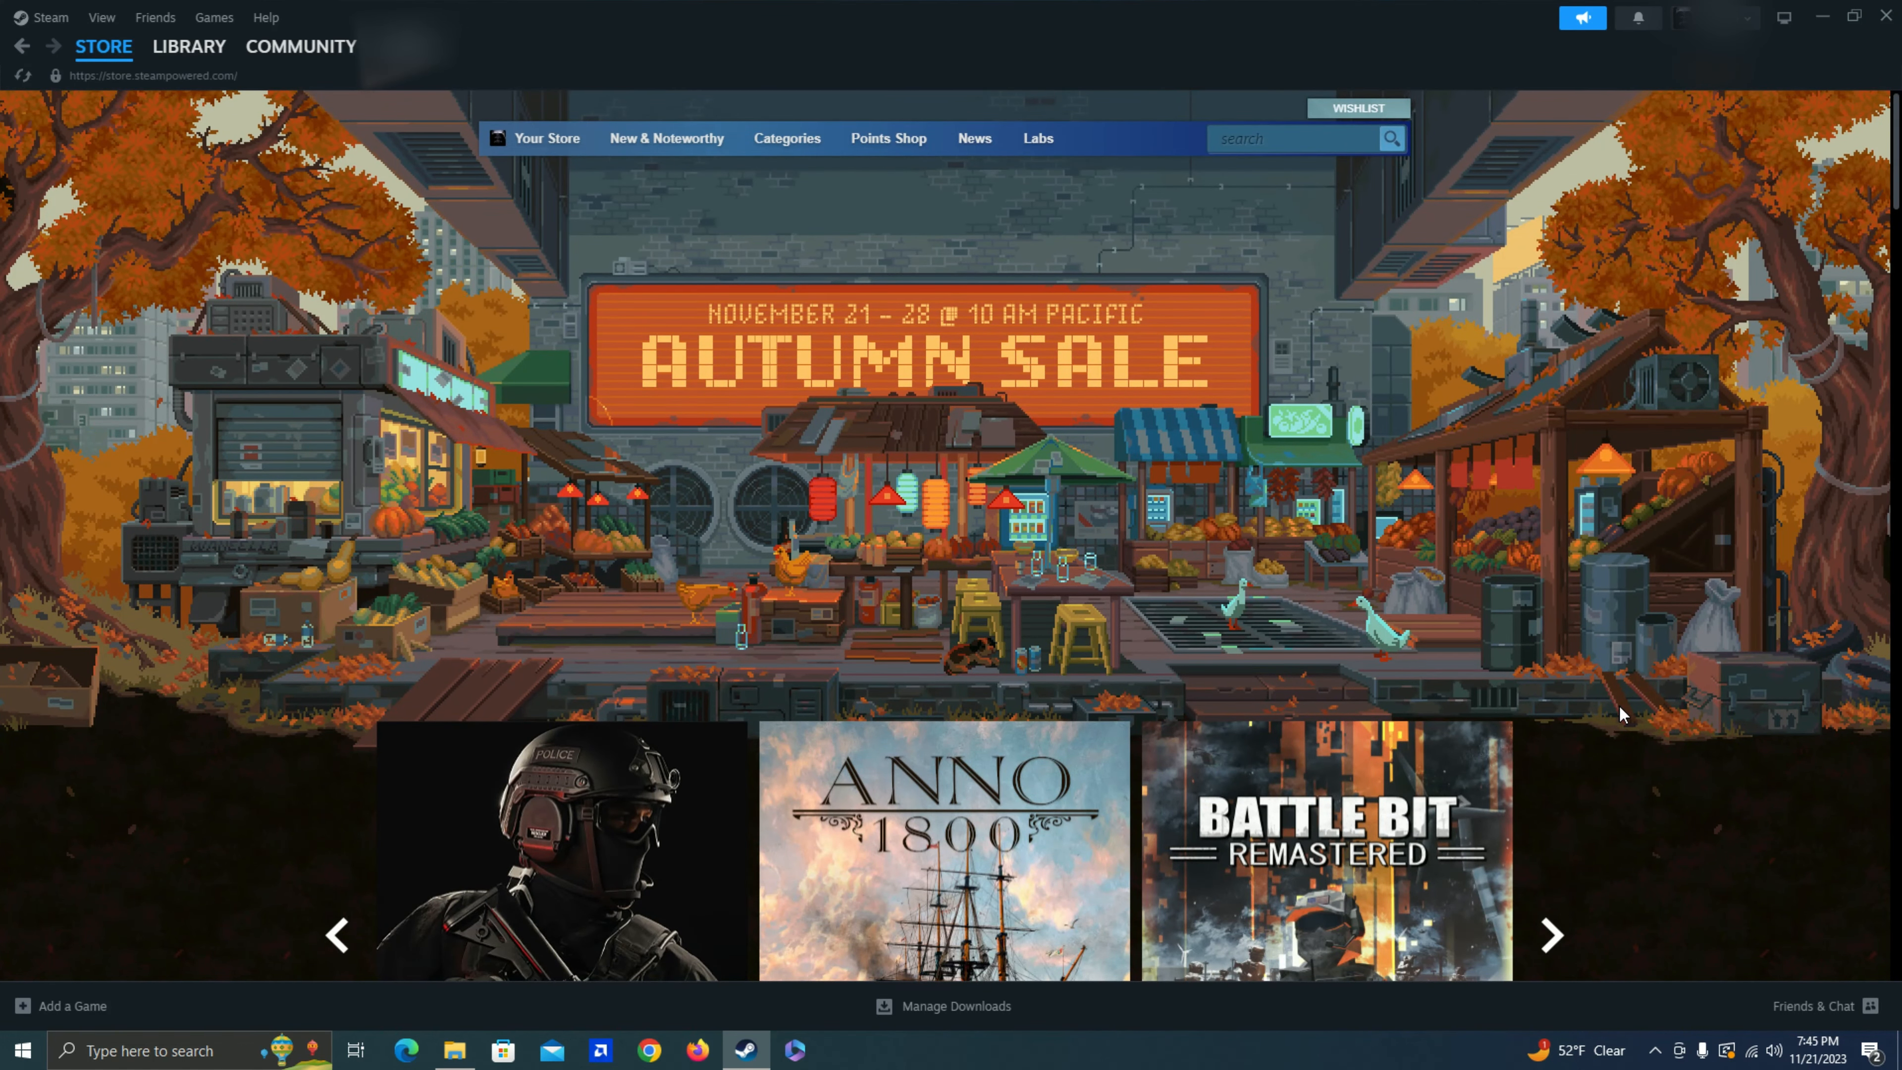
- Scroll the Autumn Sale page down to the featured carousel's discounted prices
{"action": "scroll", "scroll_direction": "down", "scroll_amount": 3}
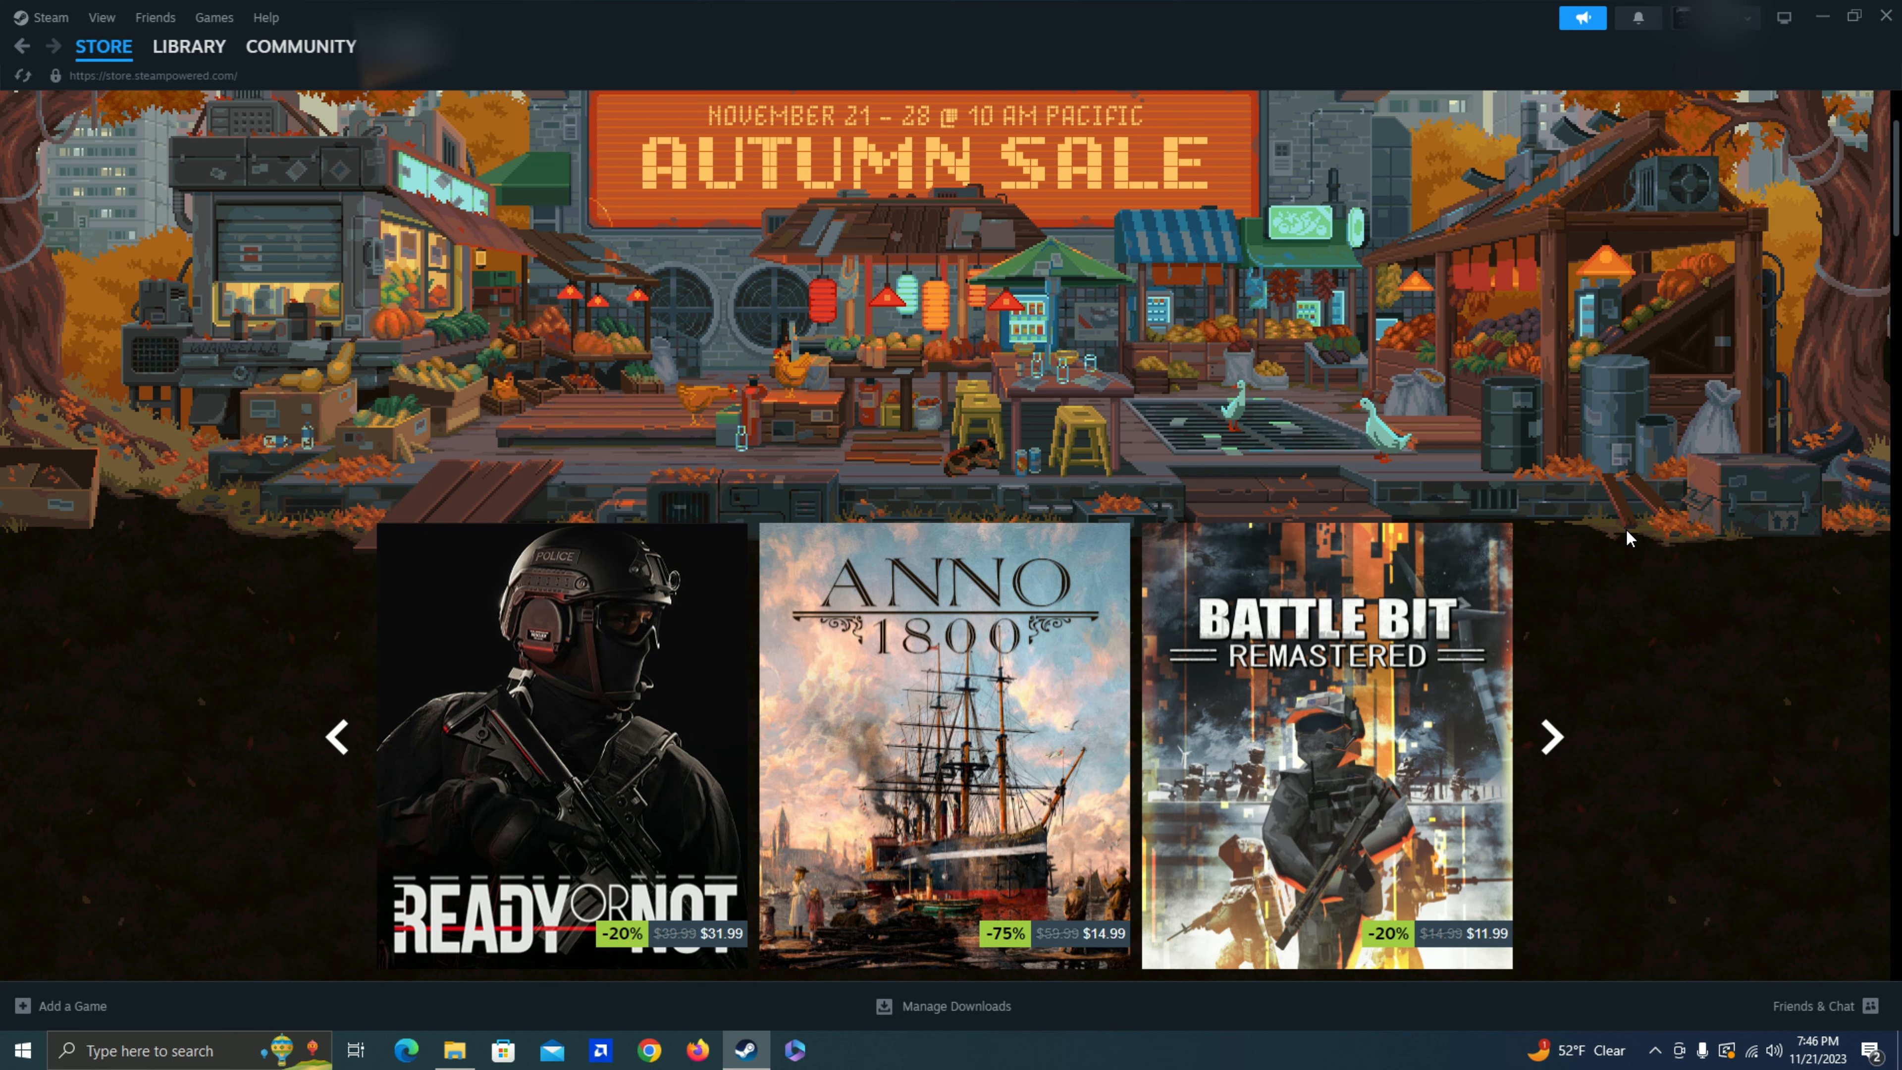
{"action": "scroll", "scroll_direction": "down", "scroll_amount": 3}
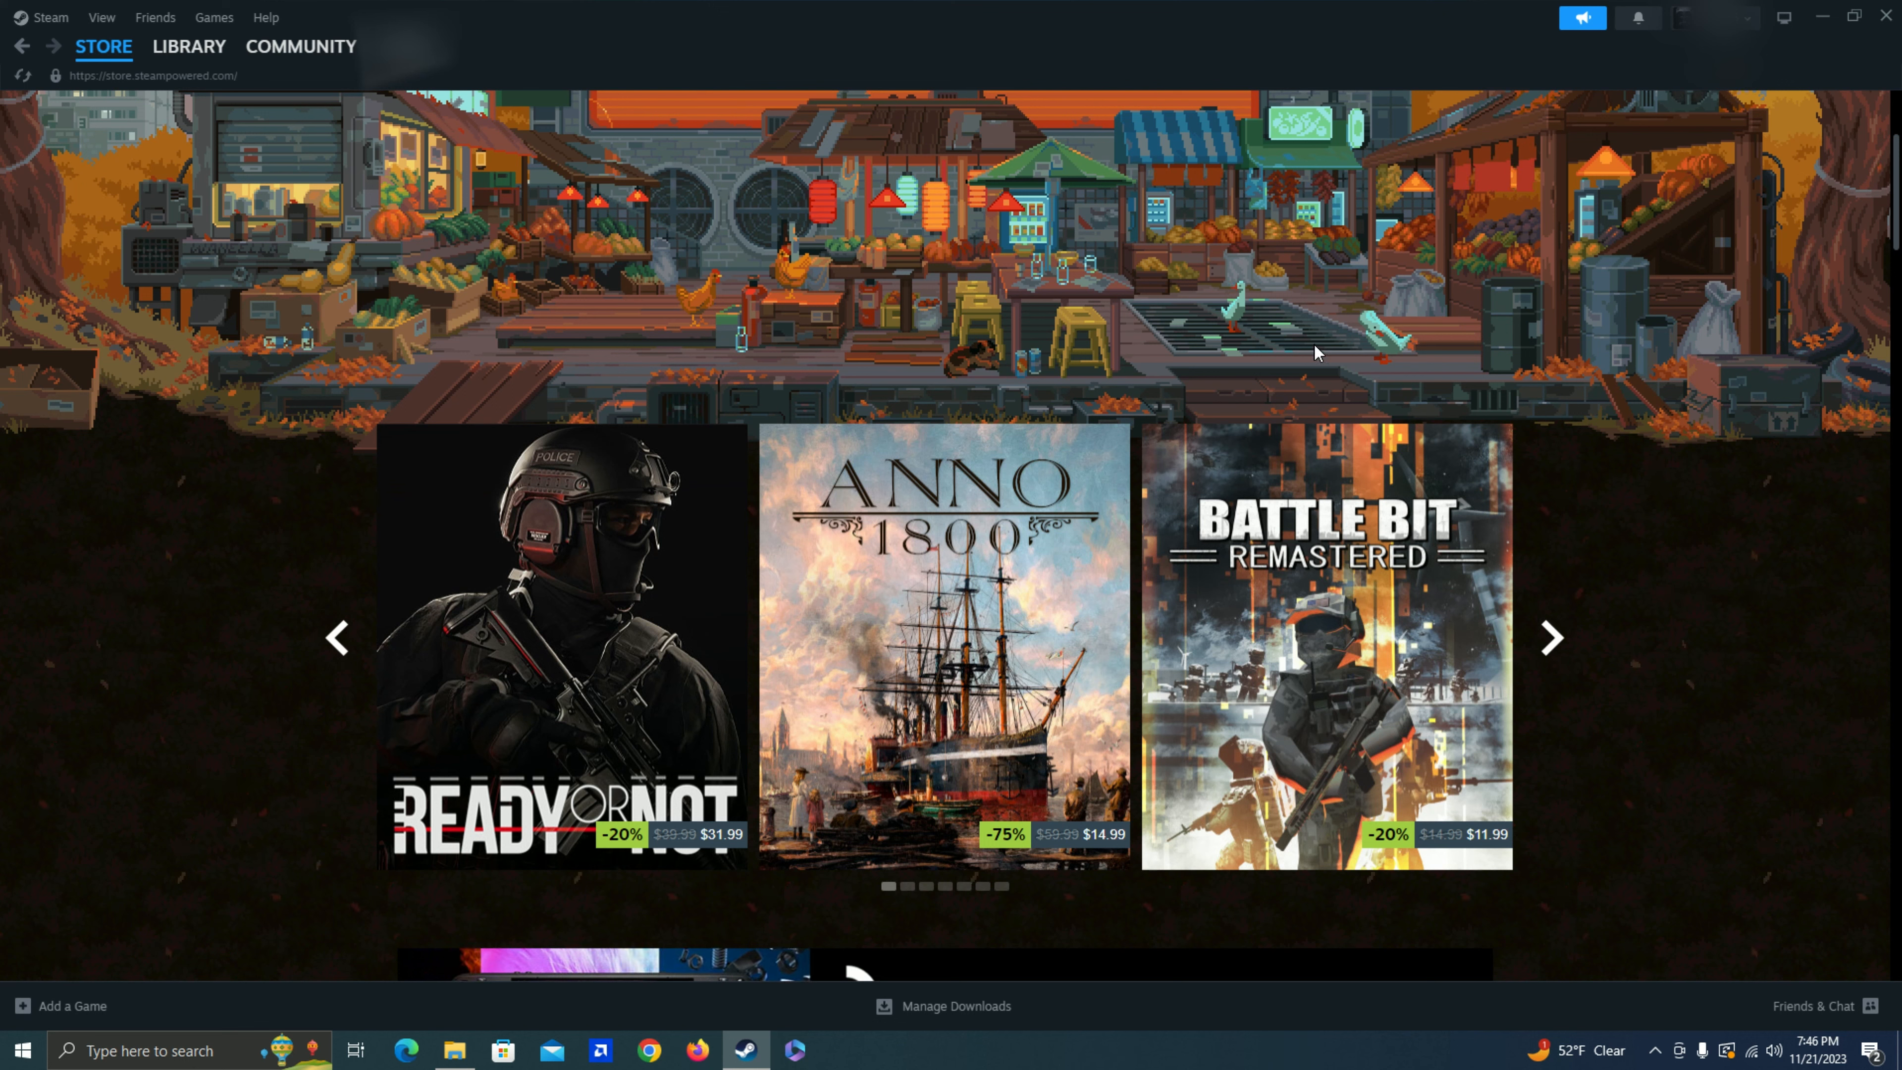
{"action": "mouse_move", "coordinate": [562, 582]}
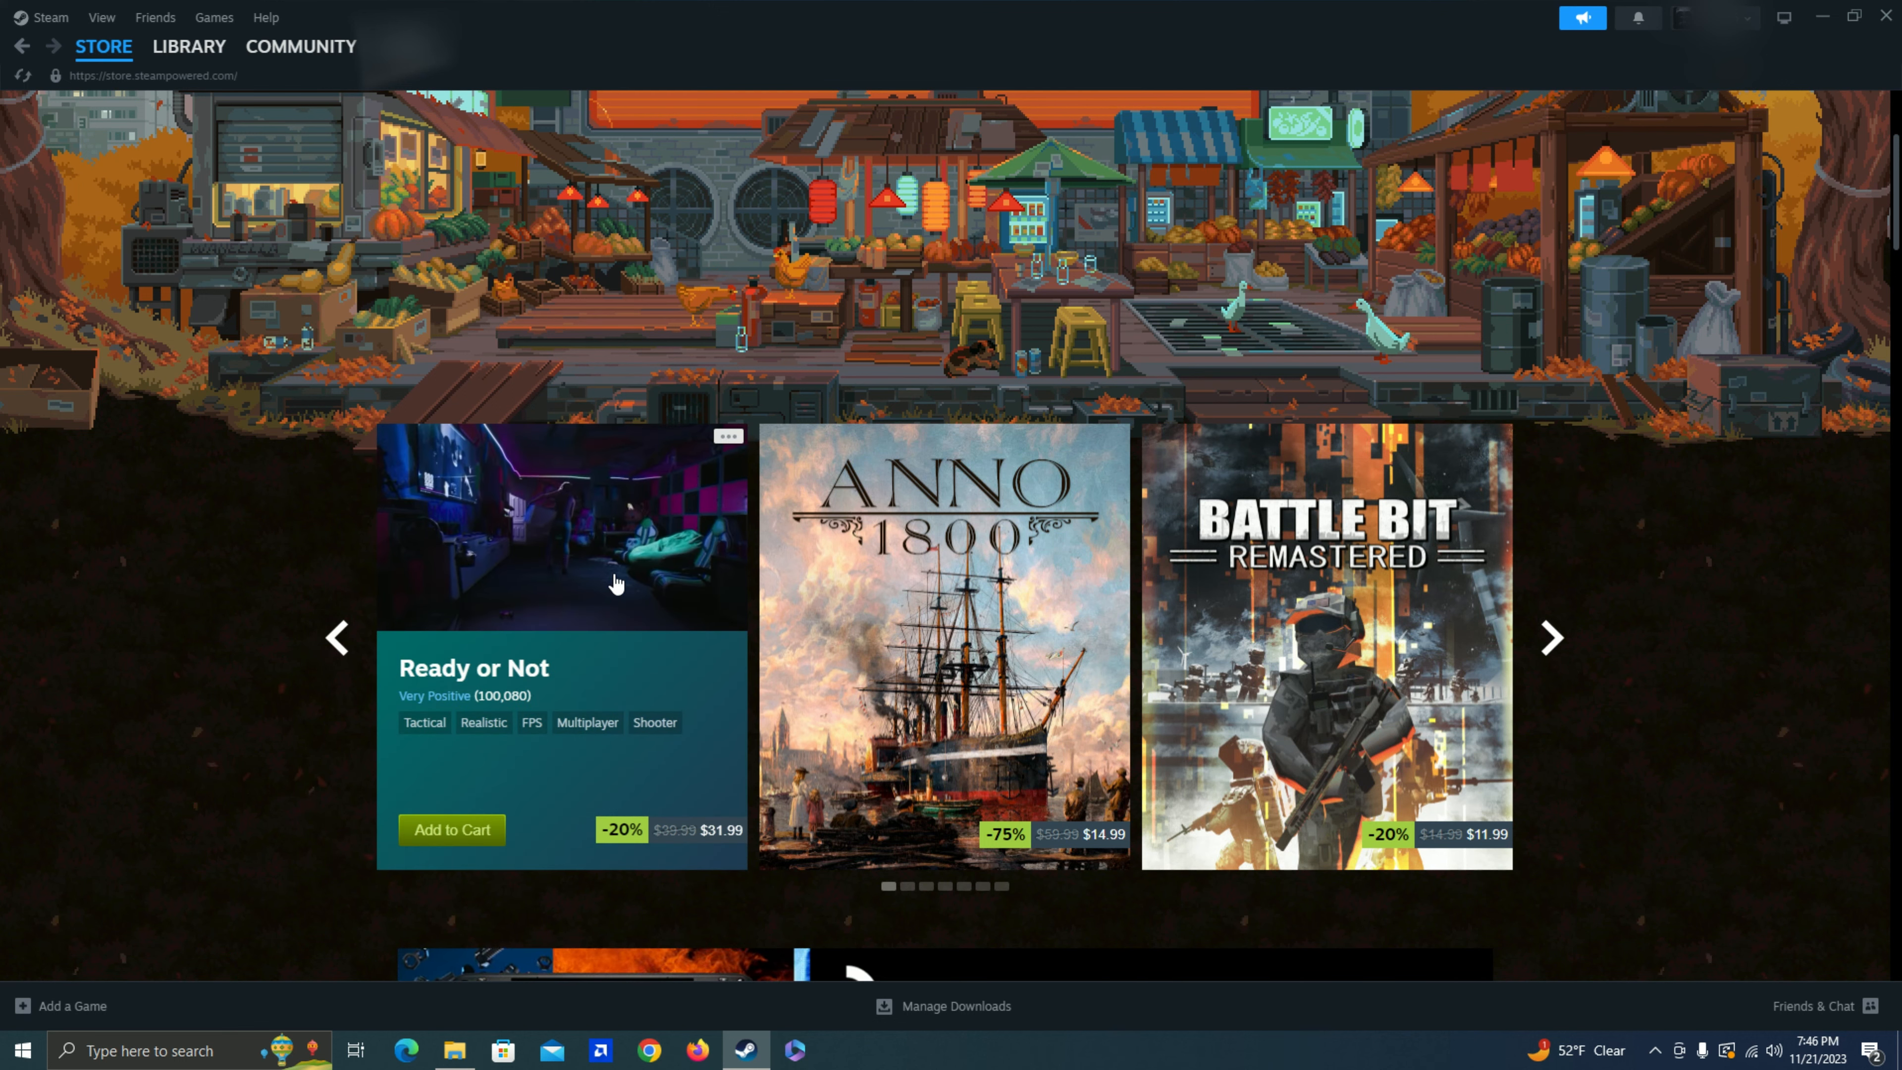
{"action": "mouse_move", "coordinate": [617, 583]}
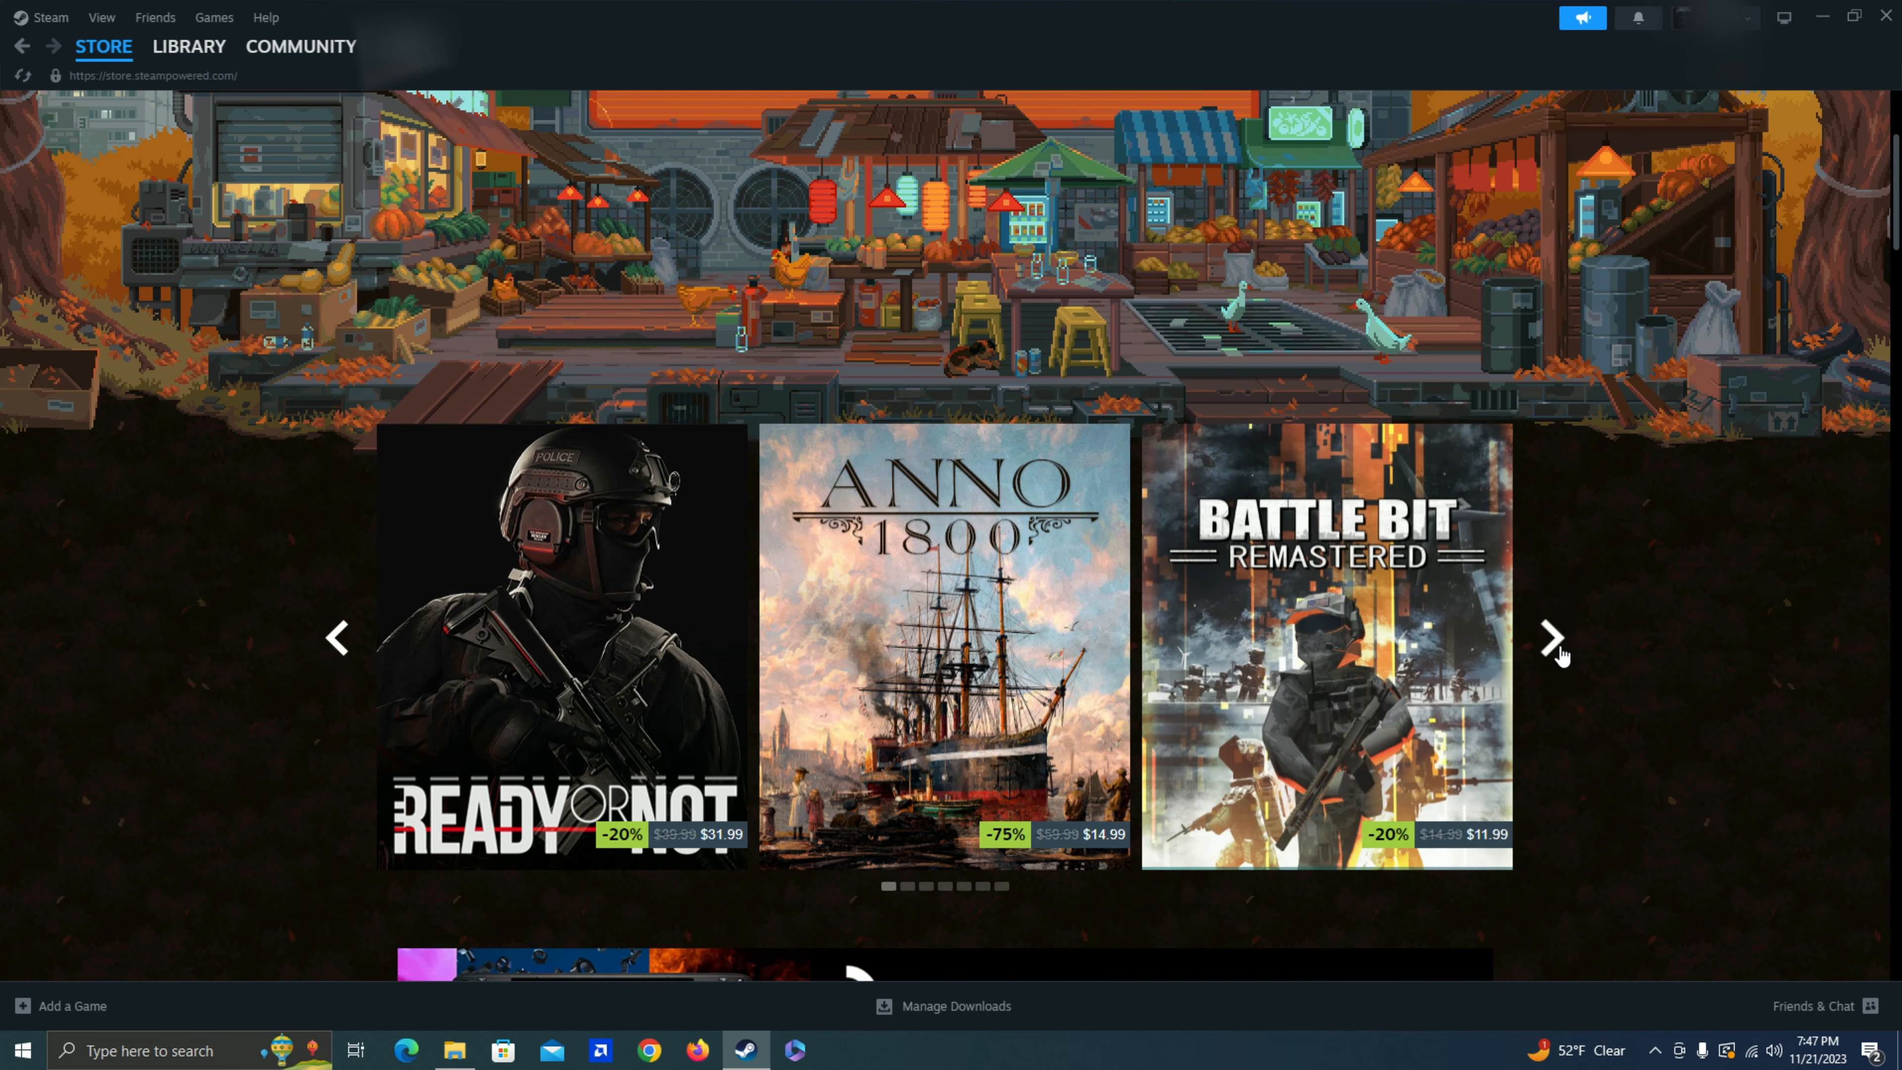
- Advance the featured carousel to Resident Evil 4, Grand Theft Auto V and Sea of Thieves
{"action": "left_click", "coordinate": [1551, 638]}
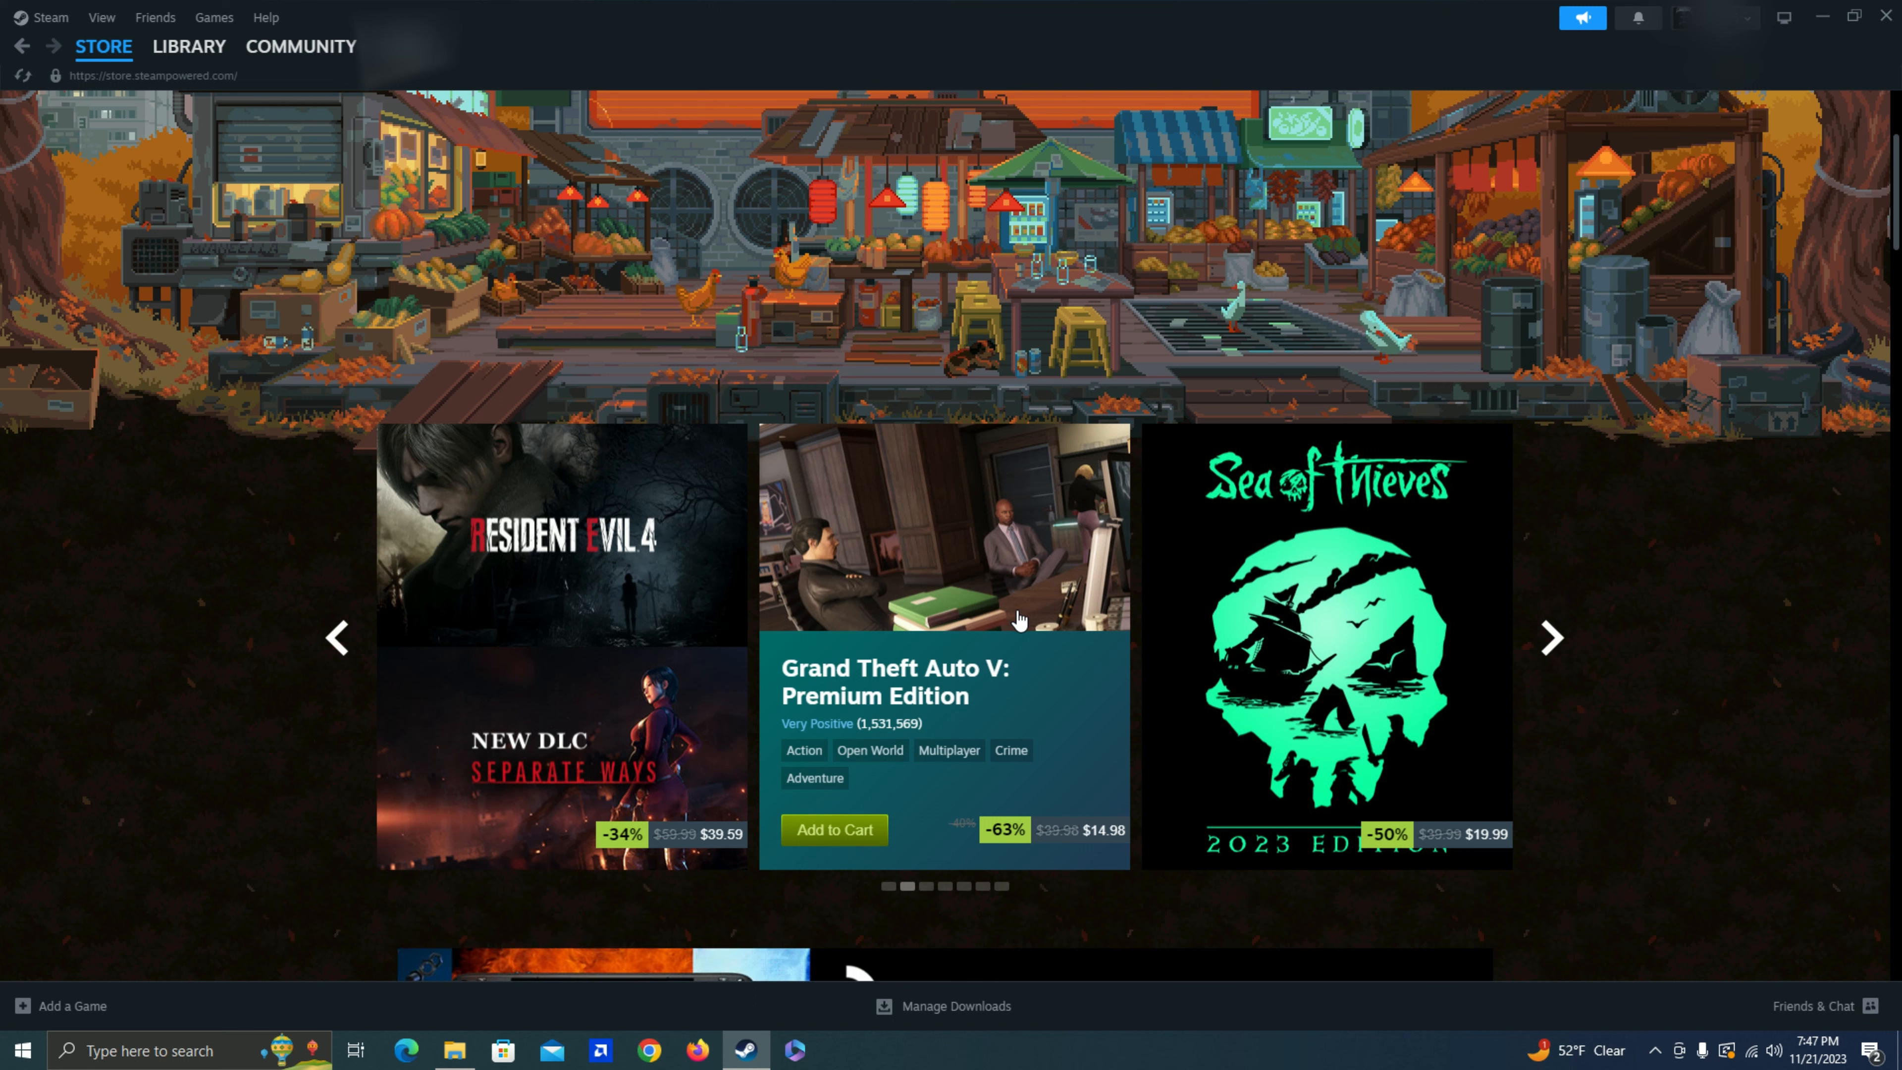
{"action": "mouse_move", "coordinate": [866, 725]}
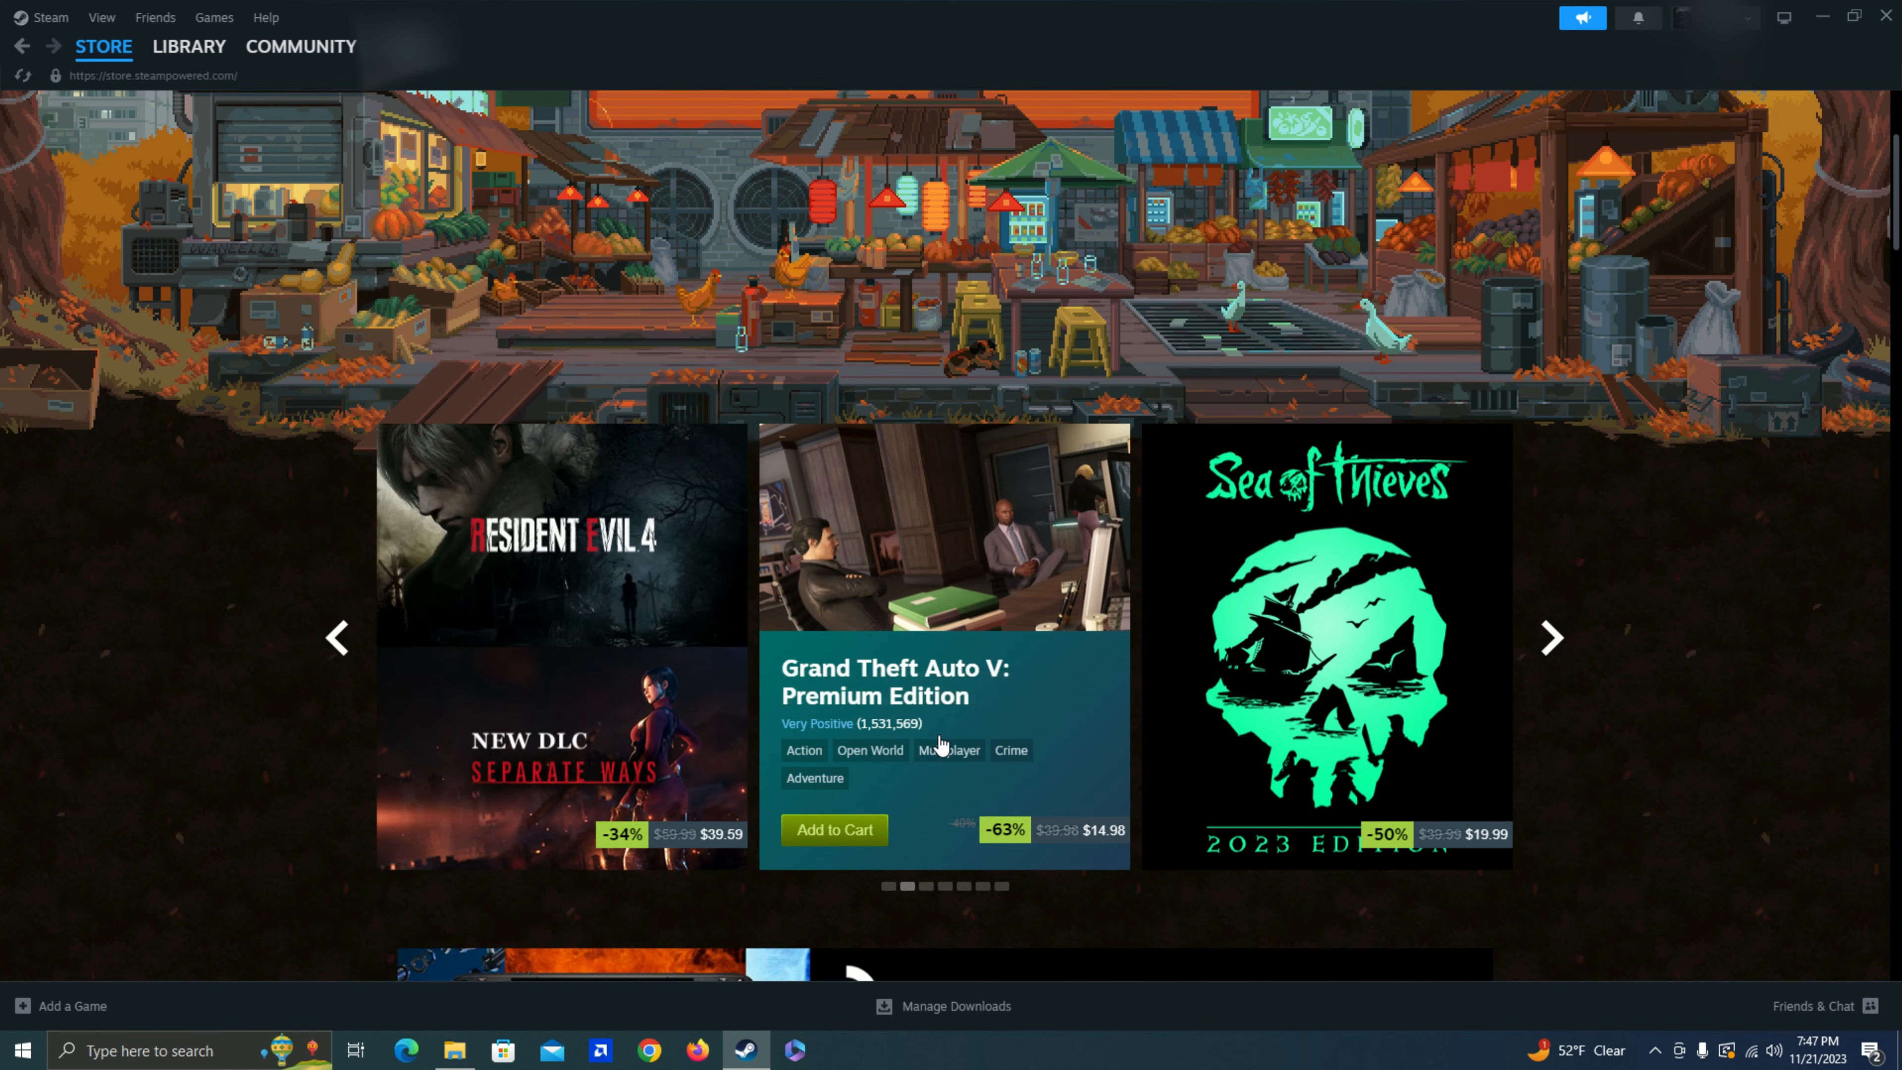
{"action": "mouse_move", "coordinate": [983, 573]}
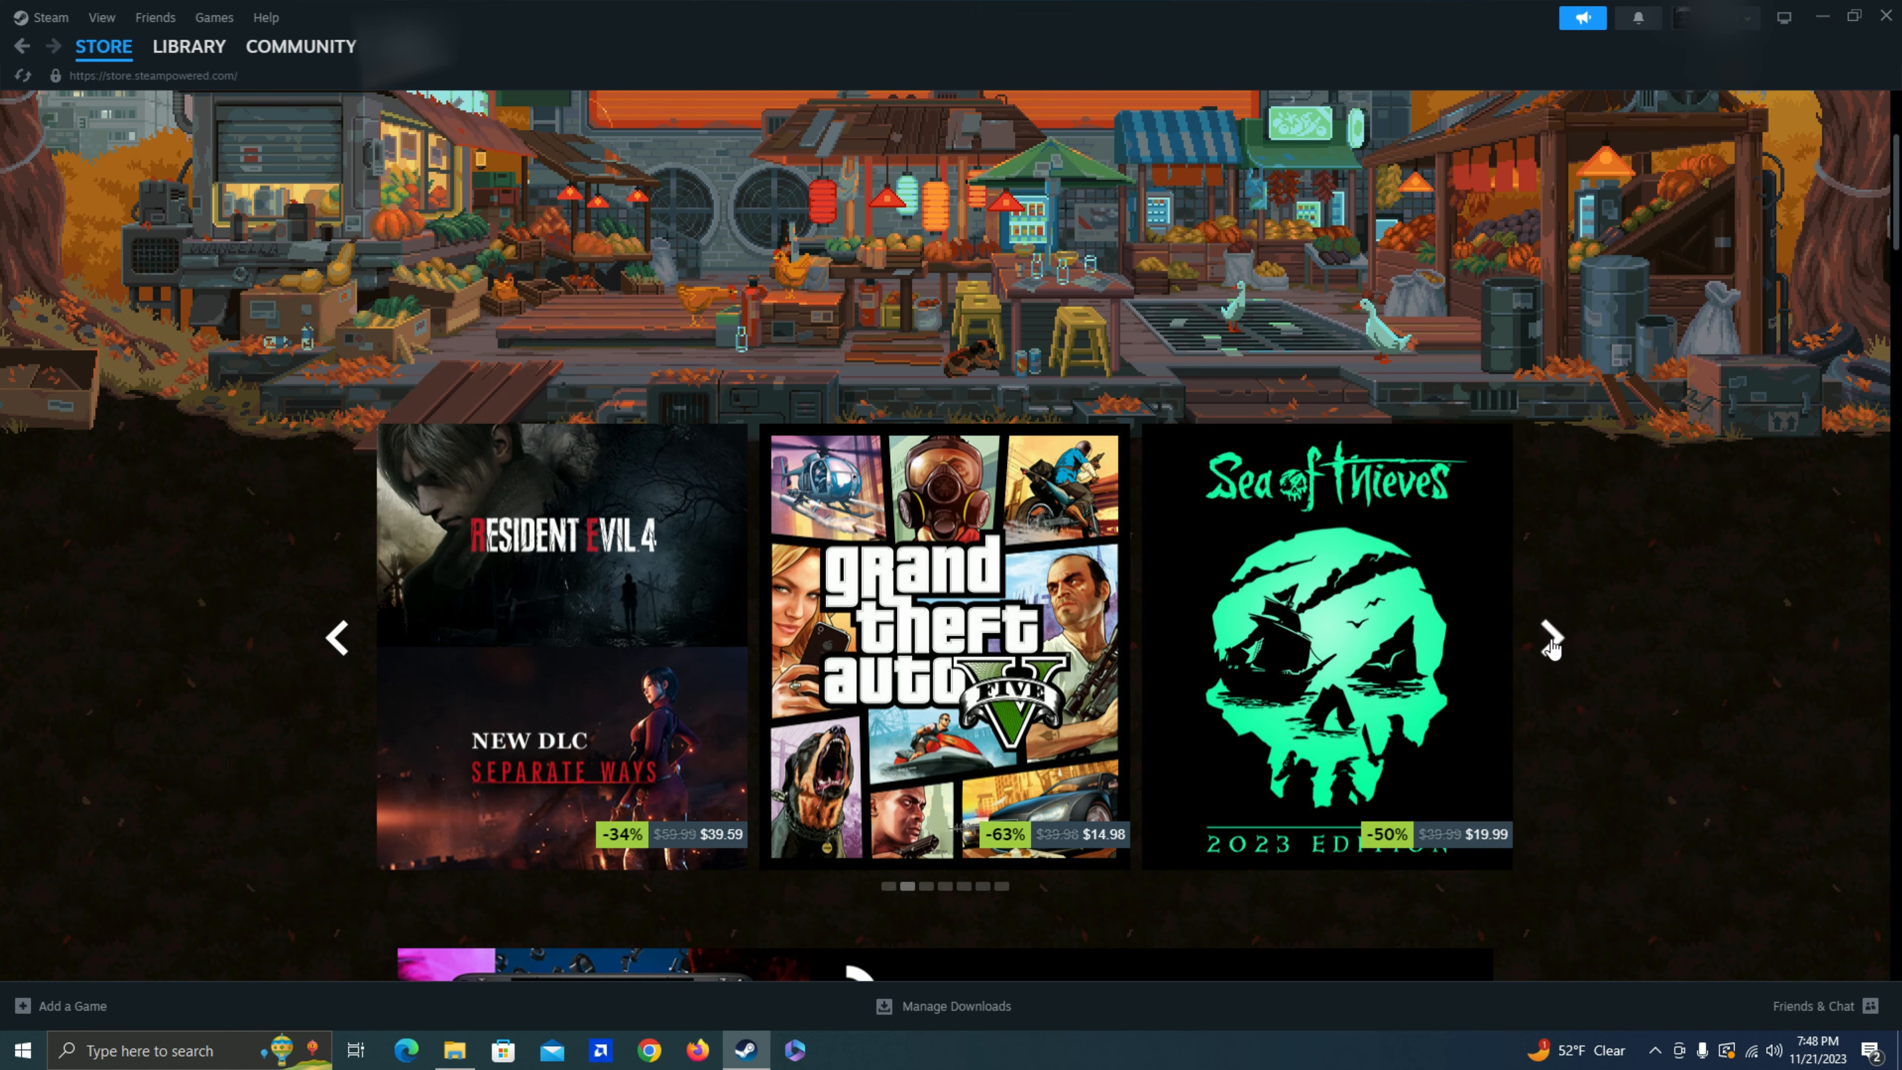
- Advance the carousel to Battlefield 2042, EA Sports FC 24 and Destiny 2: Lightfall
{"action": "left_click", "coordinate": [1551, 638]}
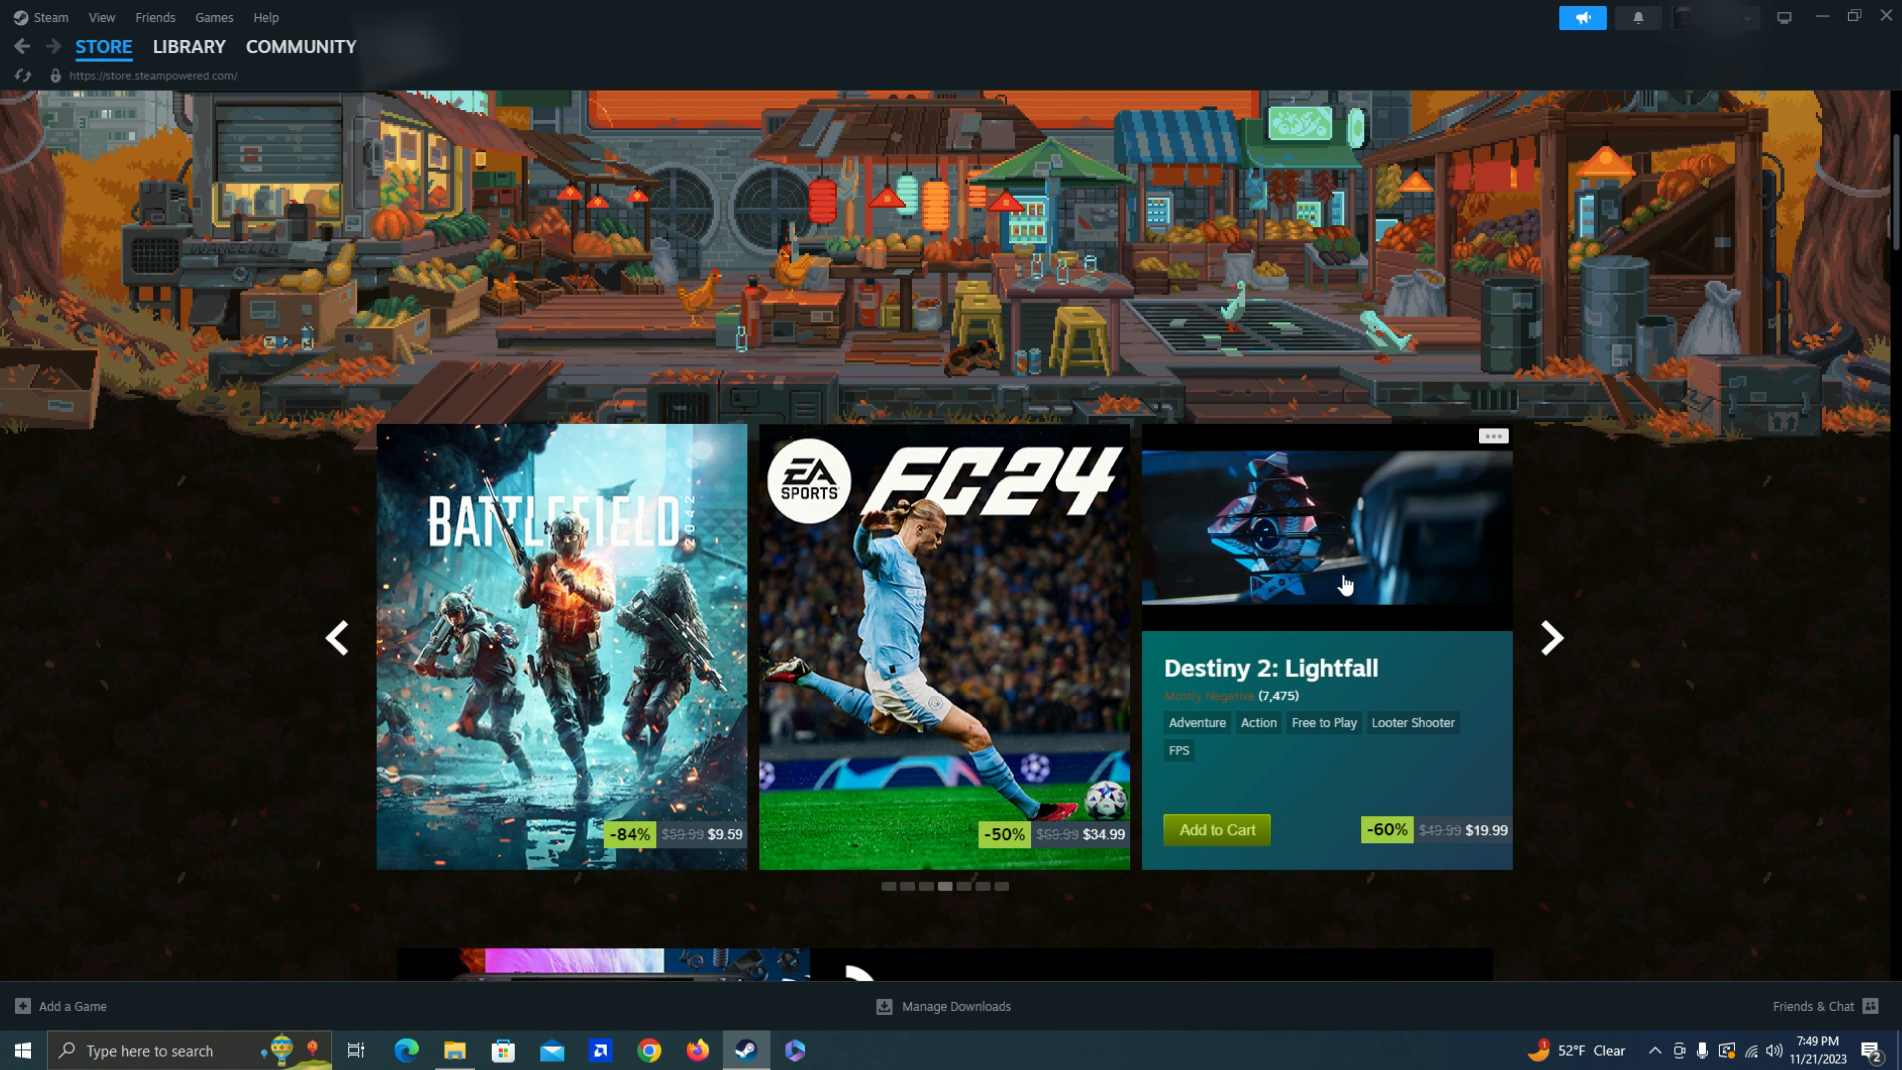
- Advance the carousel to Raft, Star Wars Jedi: Survivor and Starfield
{"action": "left_click", "coordinate": [1551, 638]}
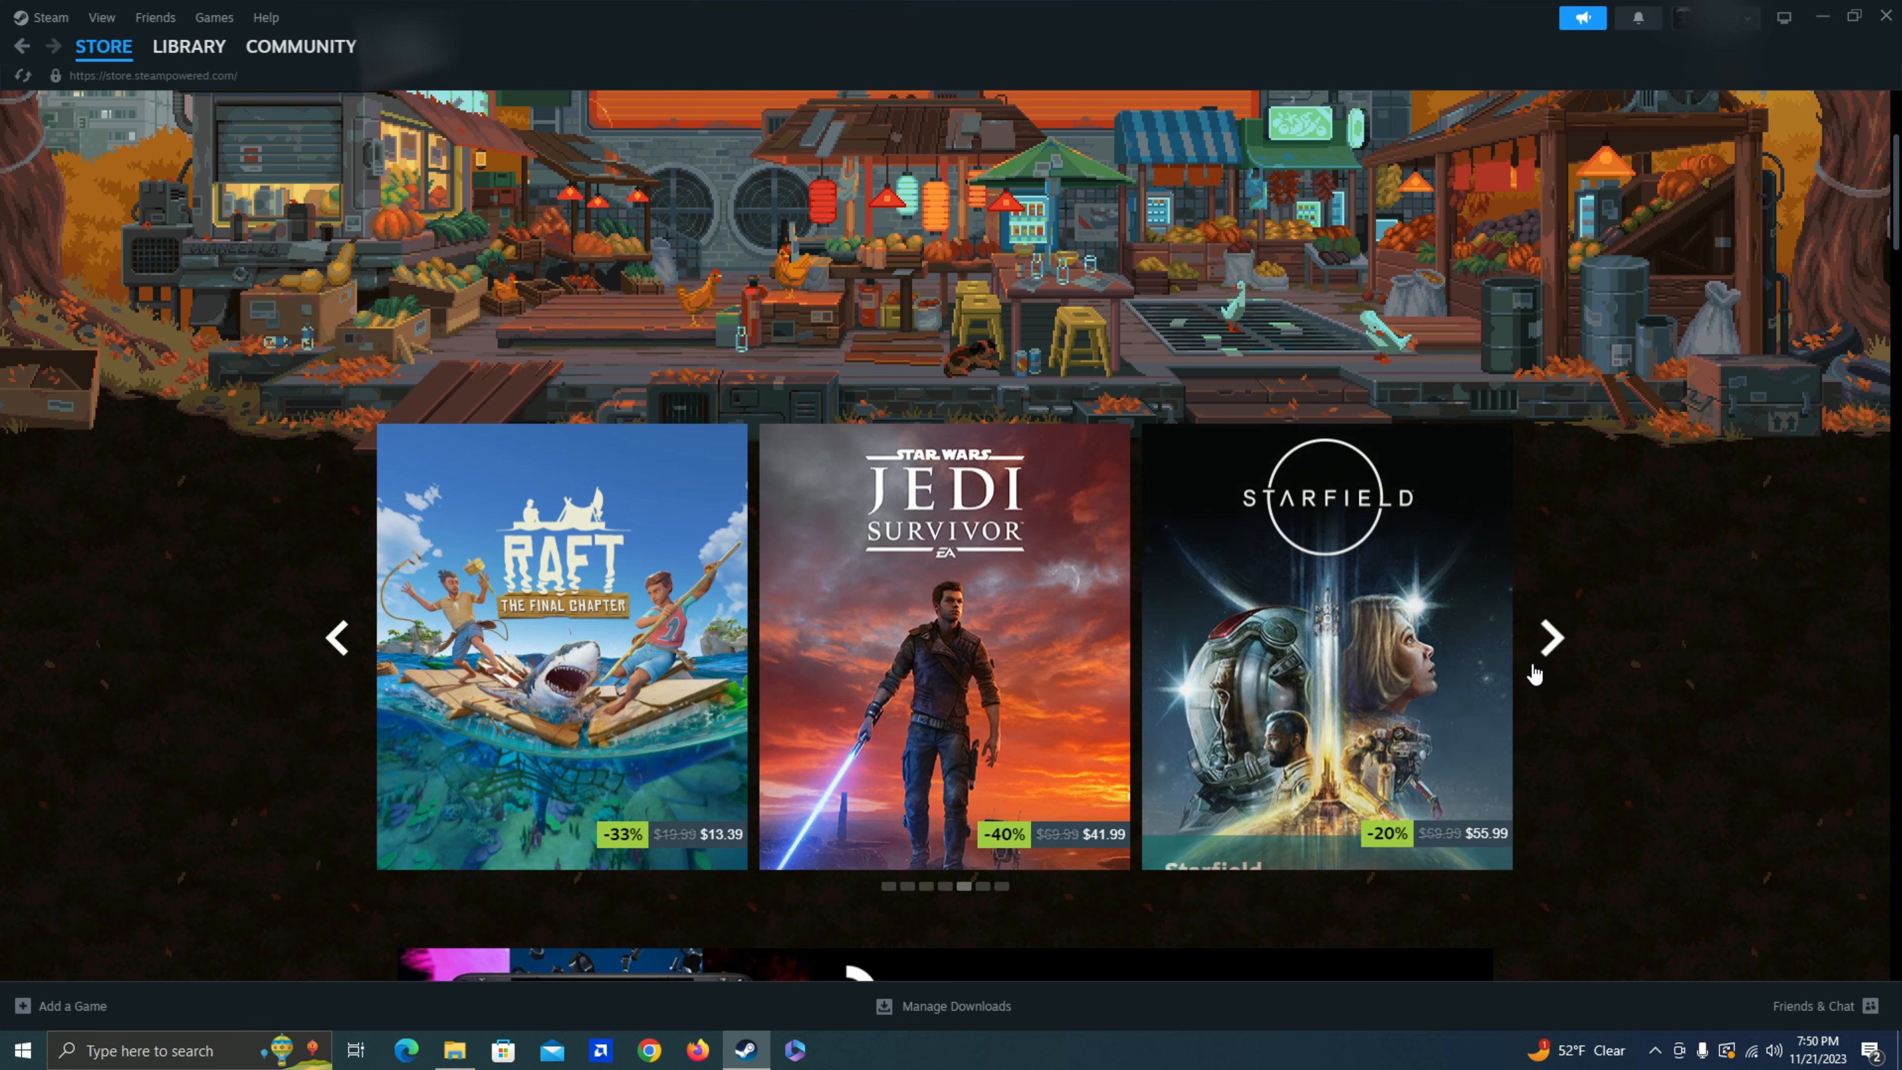
- Advance the carousel to Grounded, Cyberpunk 2077 and Civilization VI
{"action": "left_click", "coordinate": [1550, 638]}
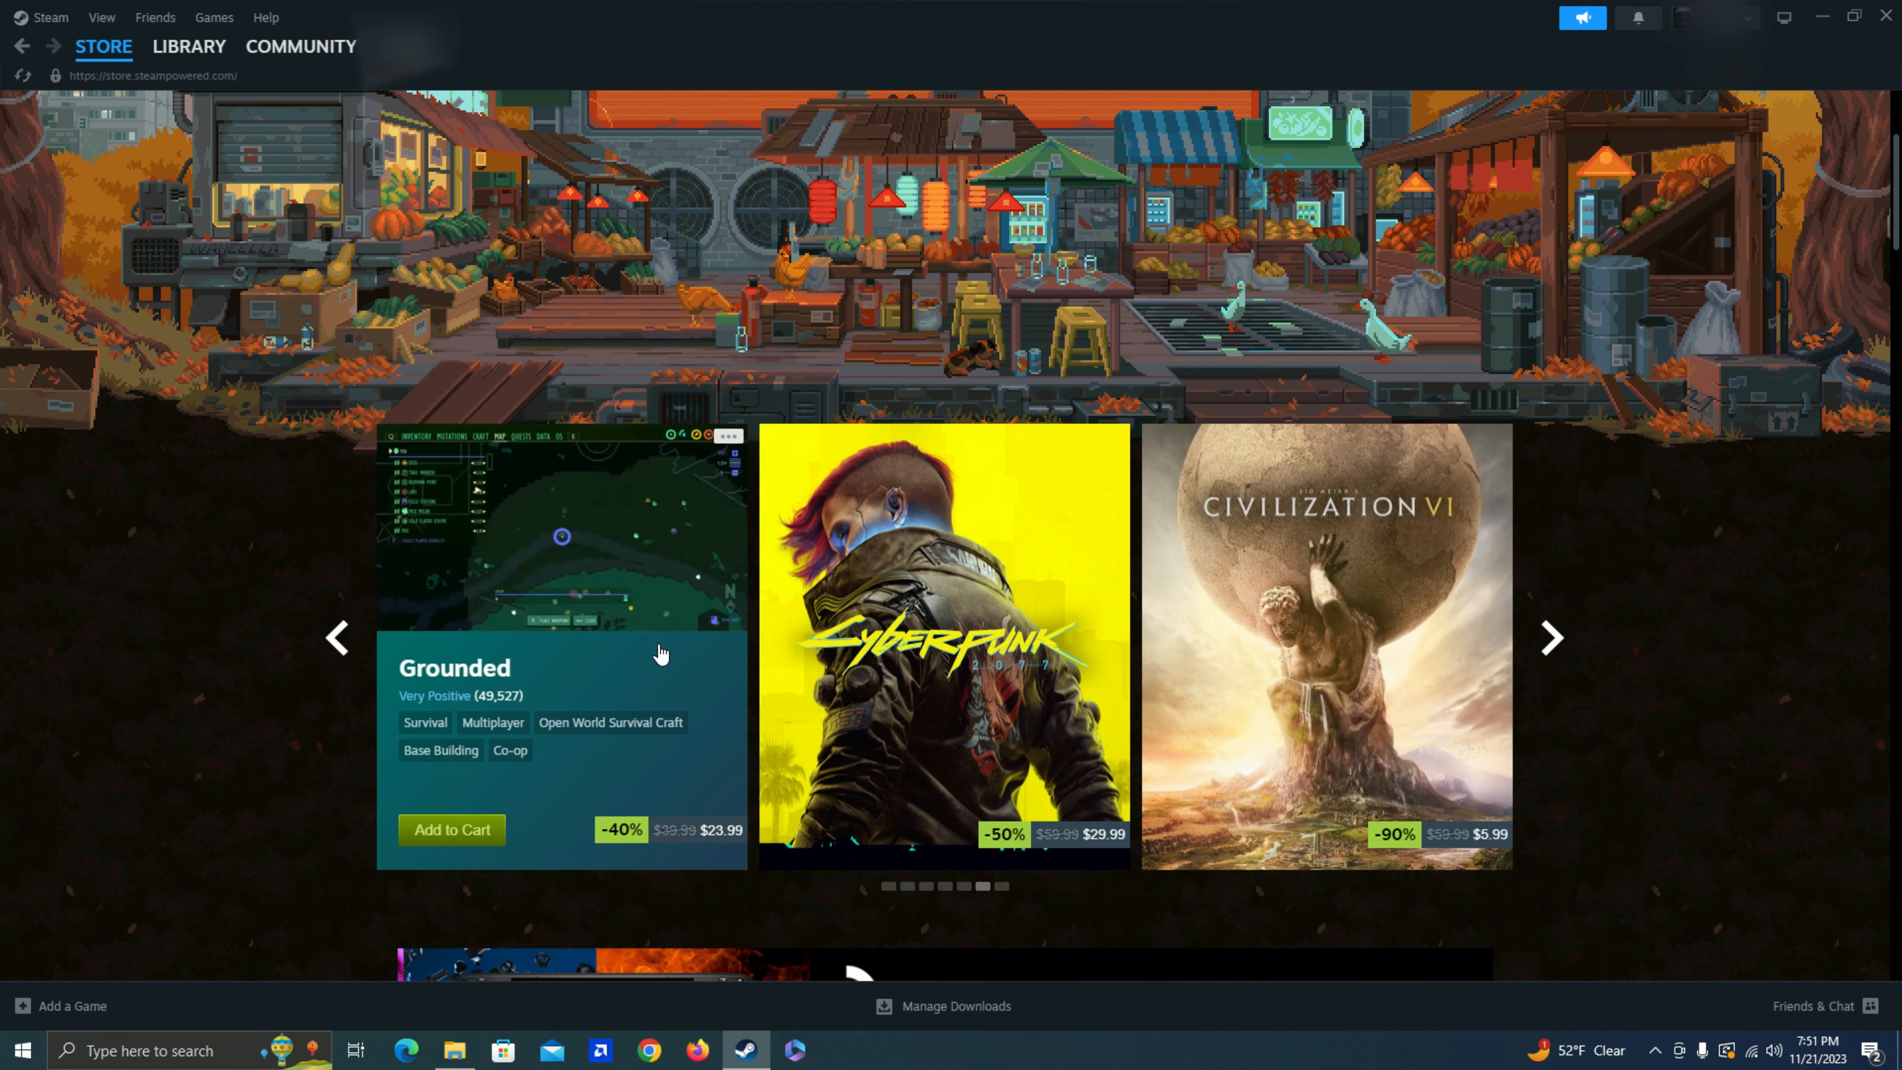
- Advance the carousel past Dark Souls III, RimWorld and Stellaris, wrapping to Ready or Not, Anno 1800 and BattleBit
{"action": "left_click", "coordinate": [1551, 638]}
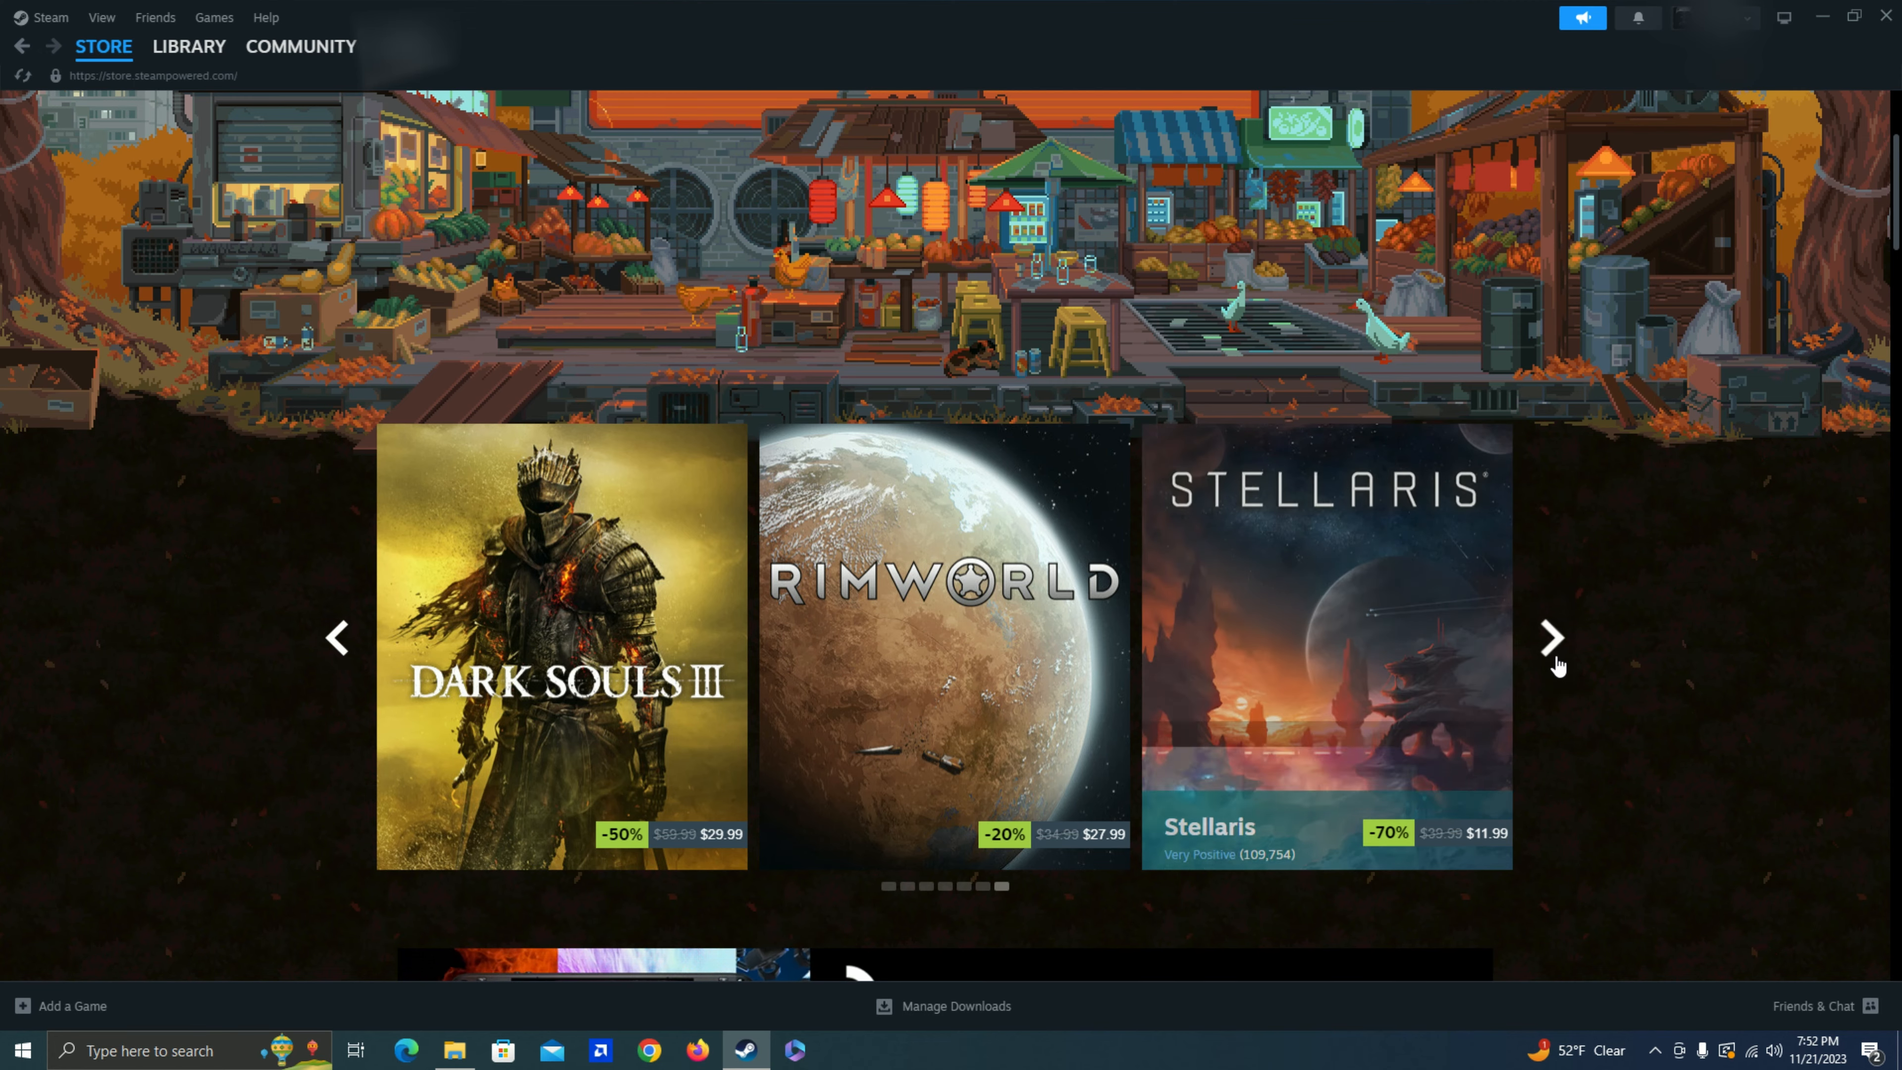
{"action": "left_click", "coordinate": [1552, 638]}
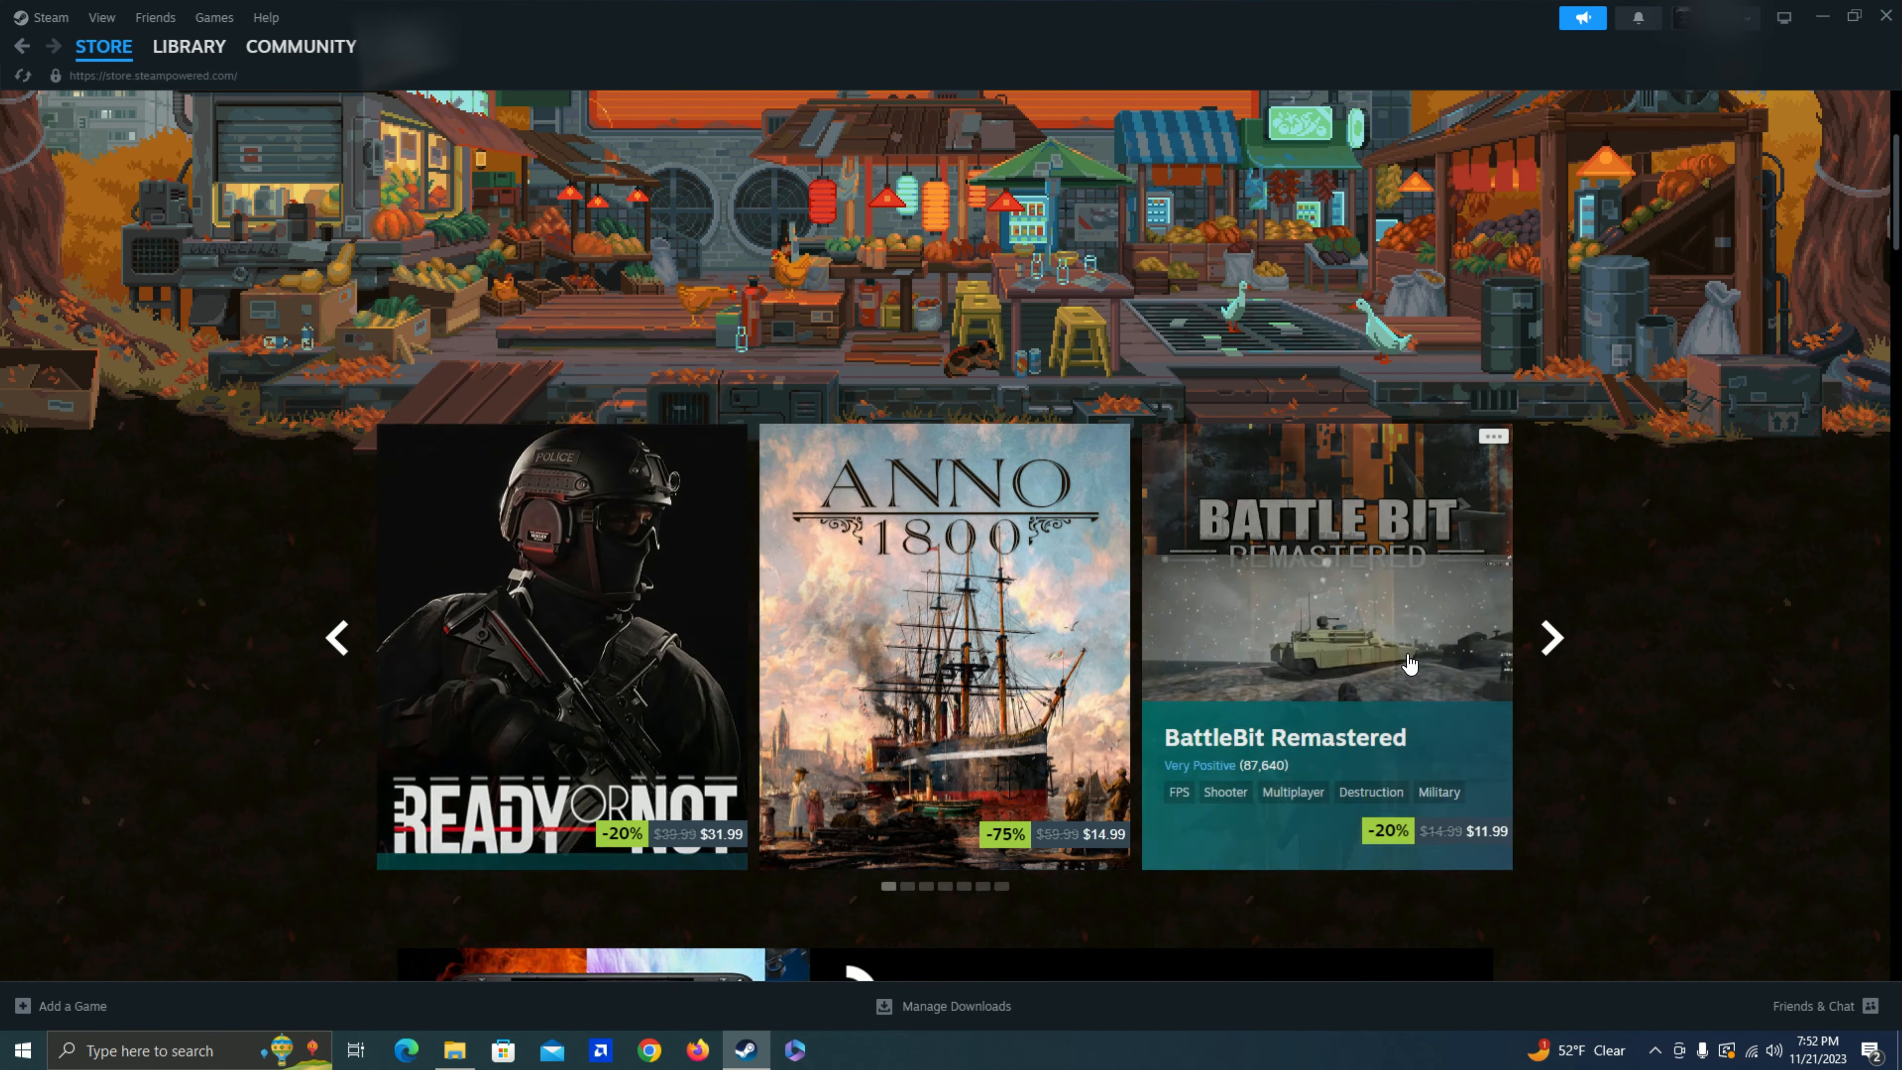
- Scroll past the Steam Deck OLED banner to the discounted grid with Back 4 Blood and DayZ
{"action": "scroll", "scroll_direction": "down", "scroll_amount": 3}
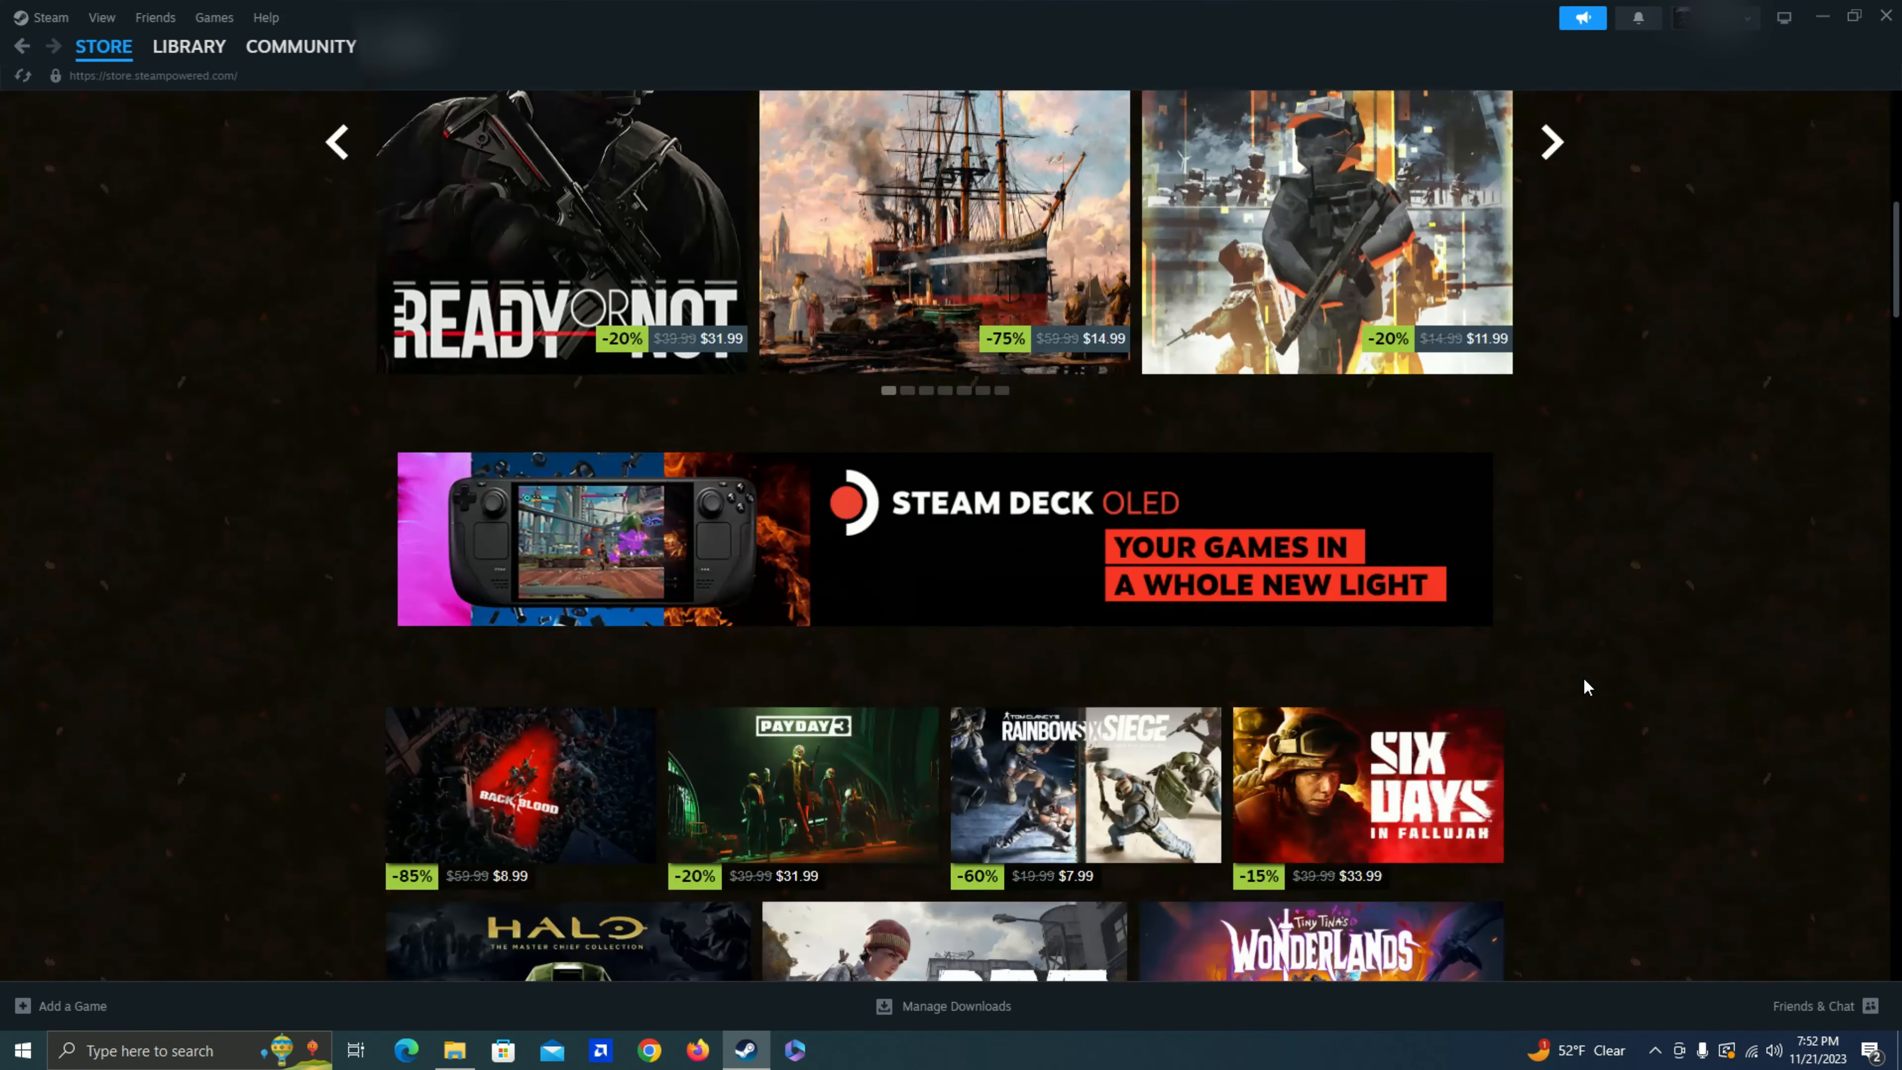
{"action": "scroll", "scroll_direction": "down", "scroll_amount": 3}
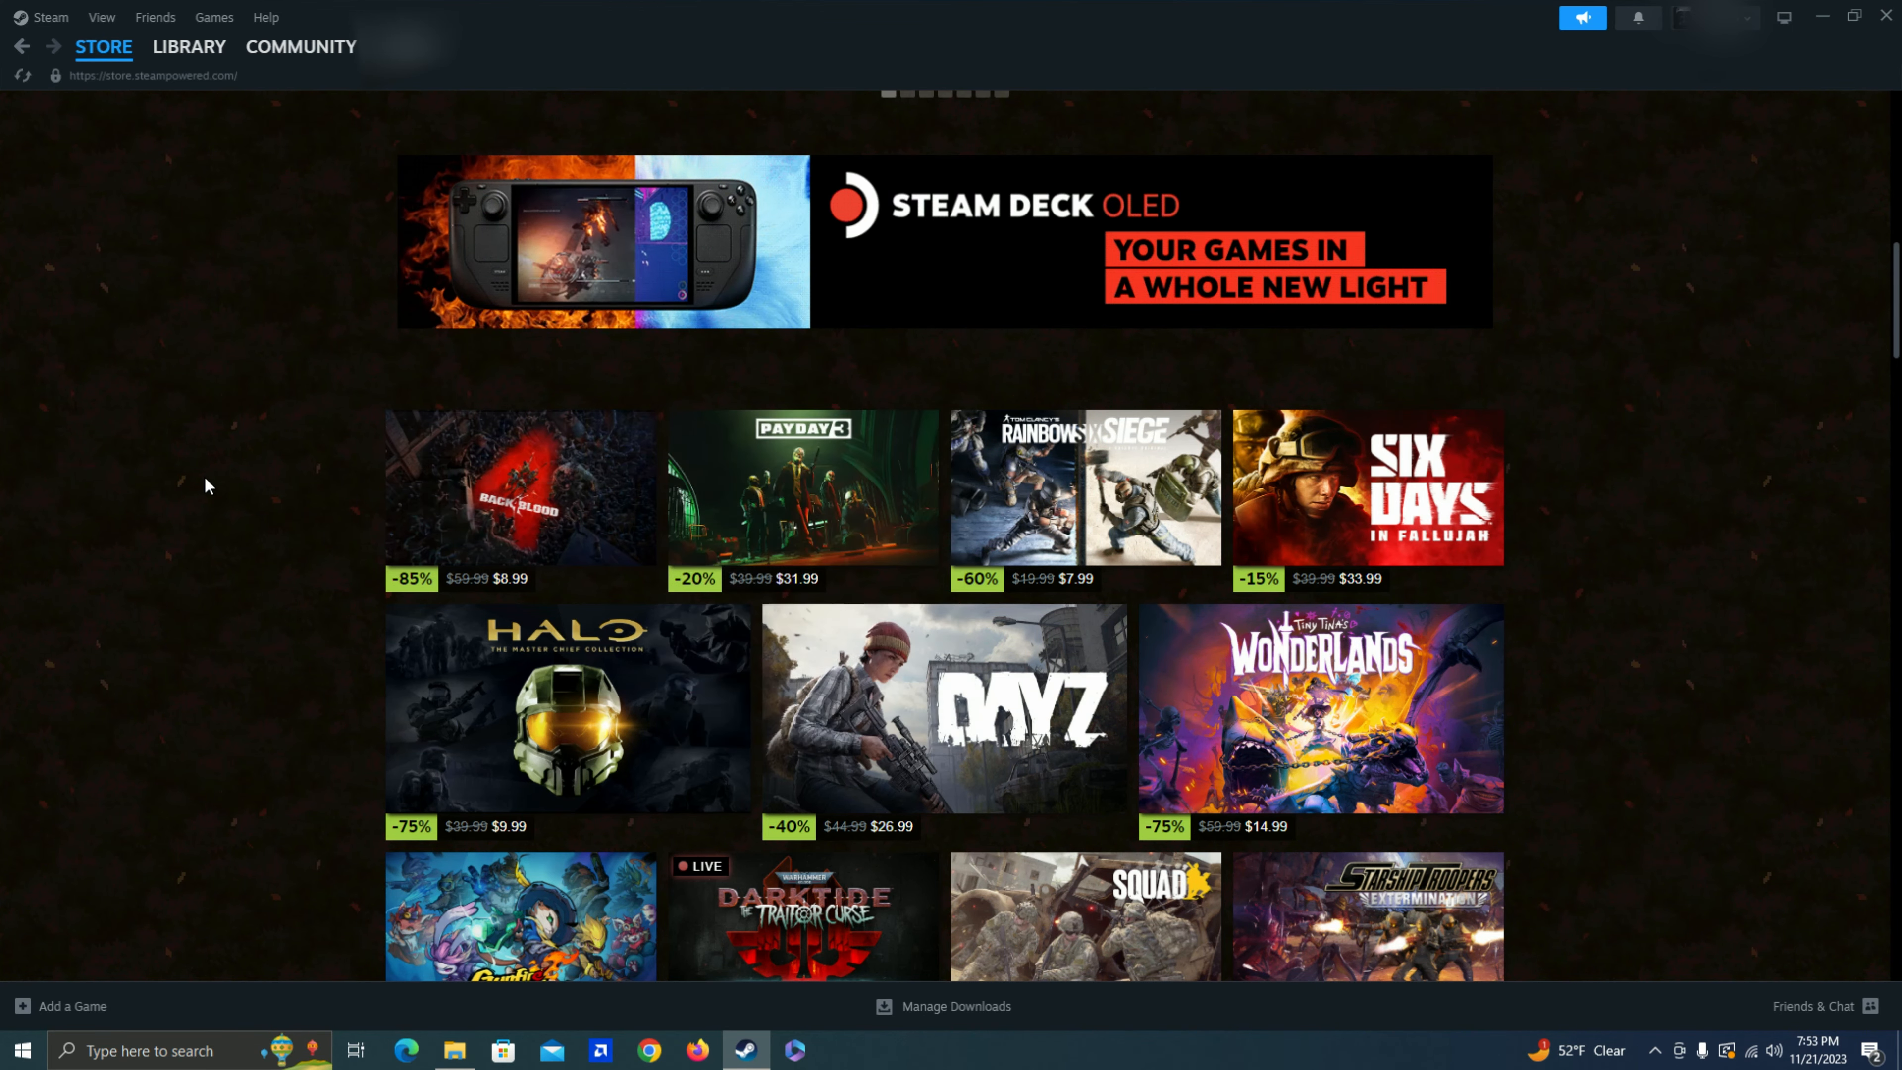
{"action": "mouse_move", "coordinate": [474, 492]}
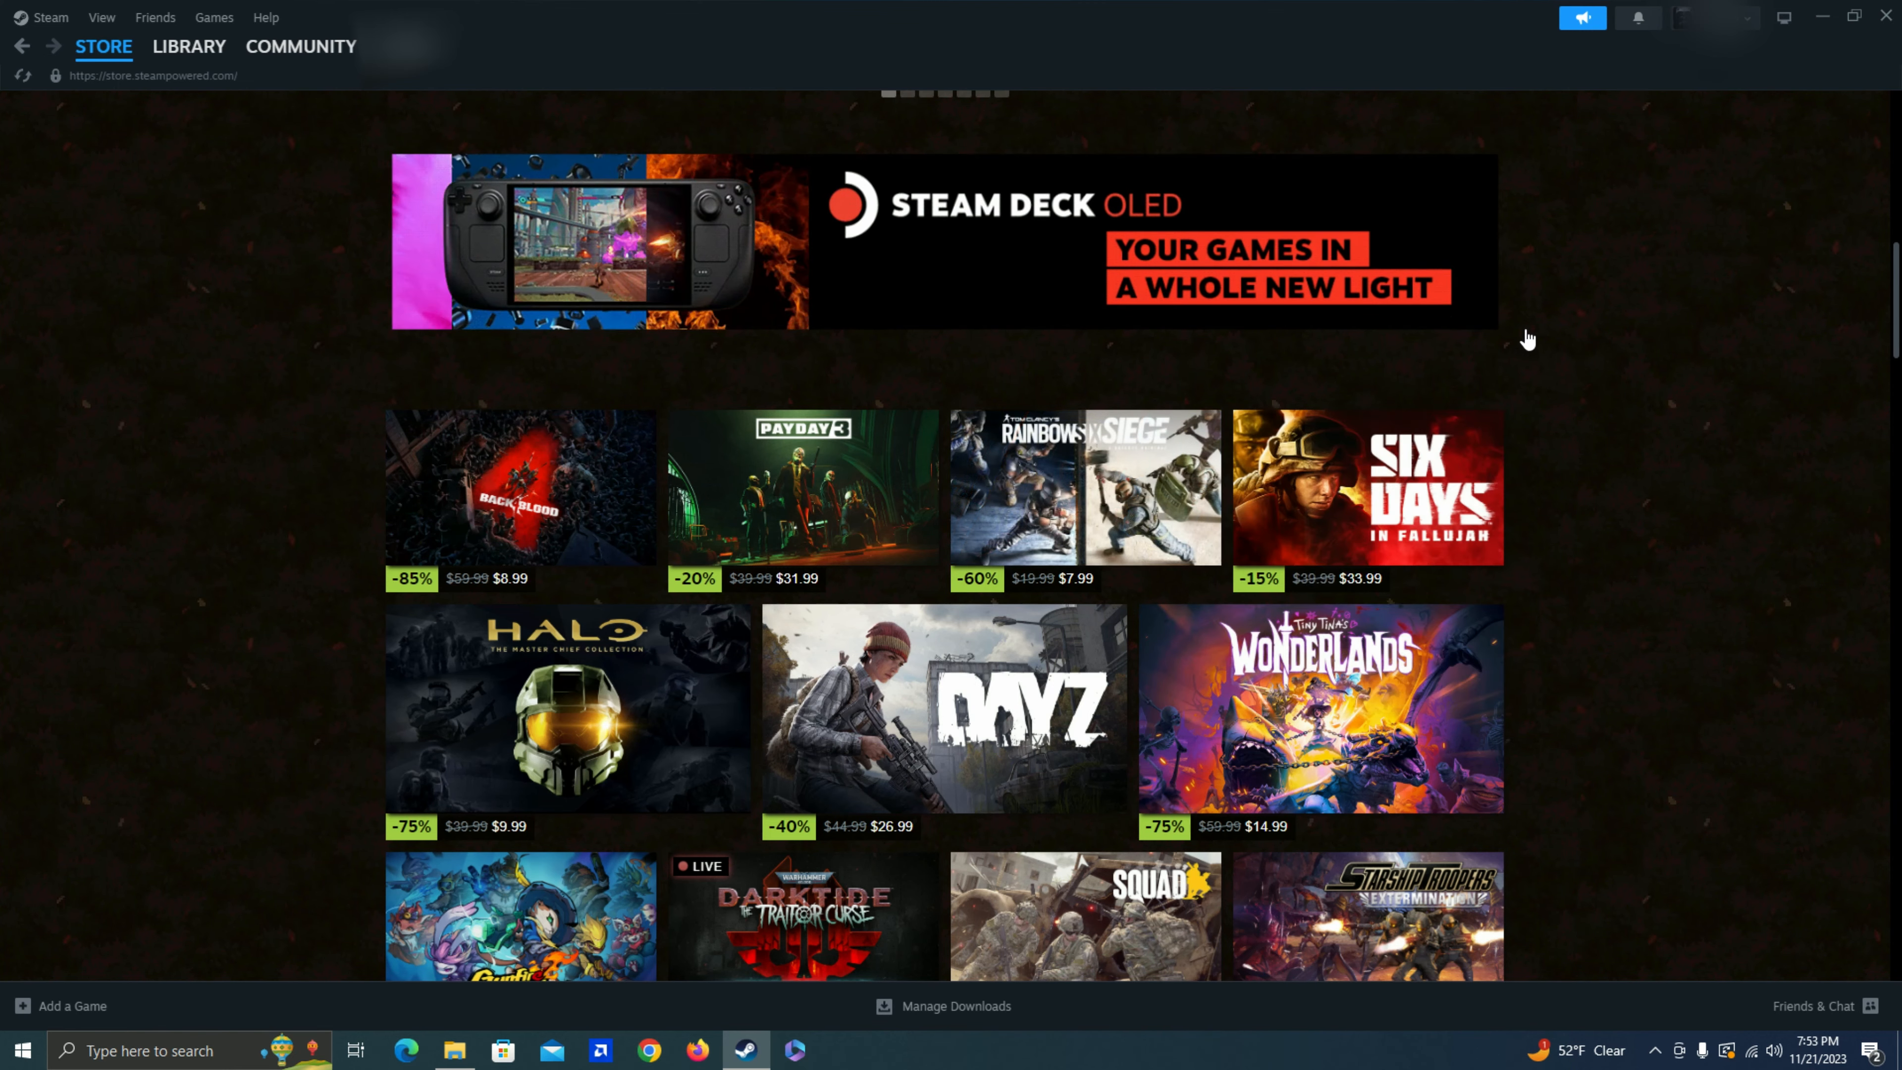
{"action": "mouse_move", "coordinate": [1366, 485]}
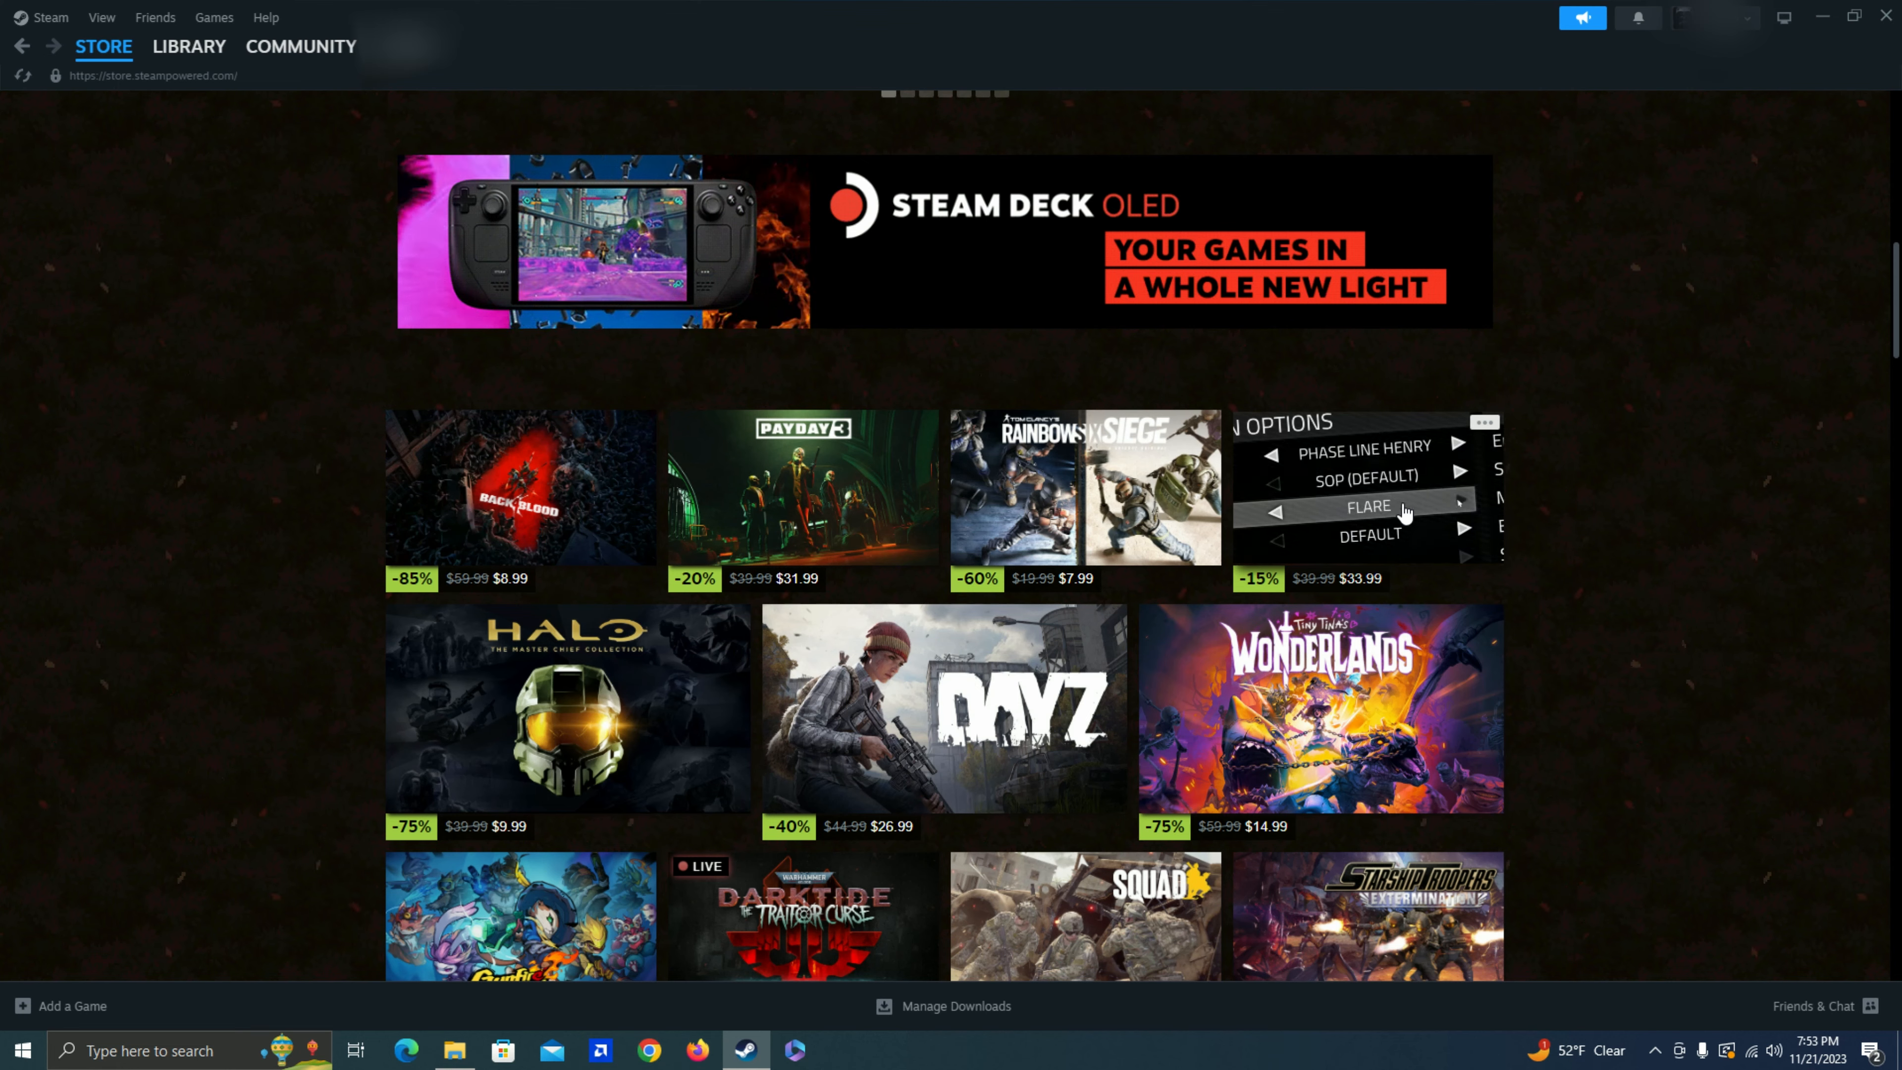
{"action": "mouse_move", "coordinate": [1365, 492]}
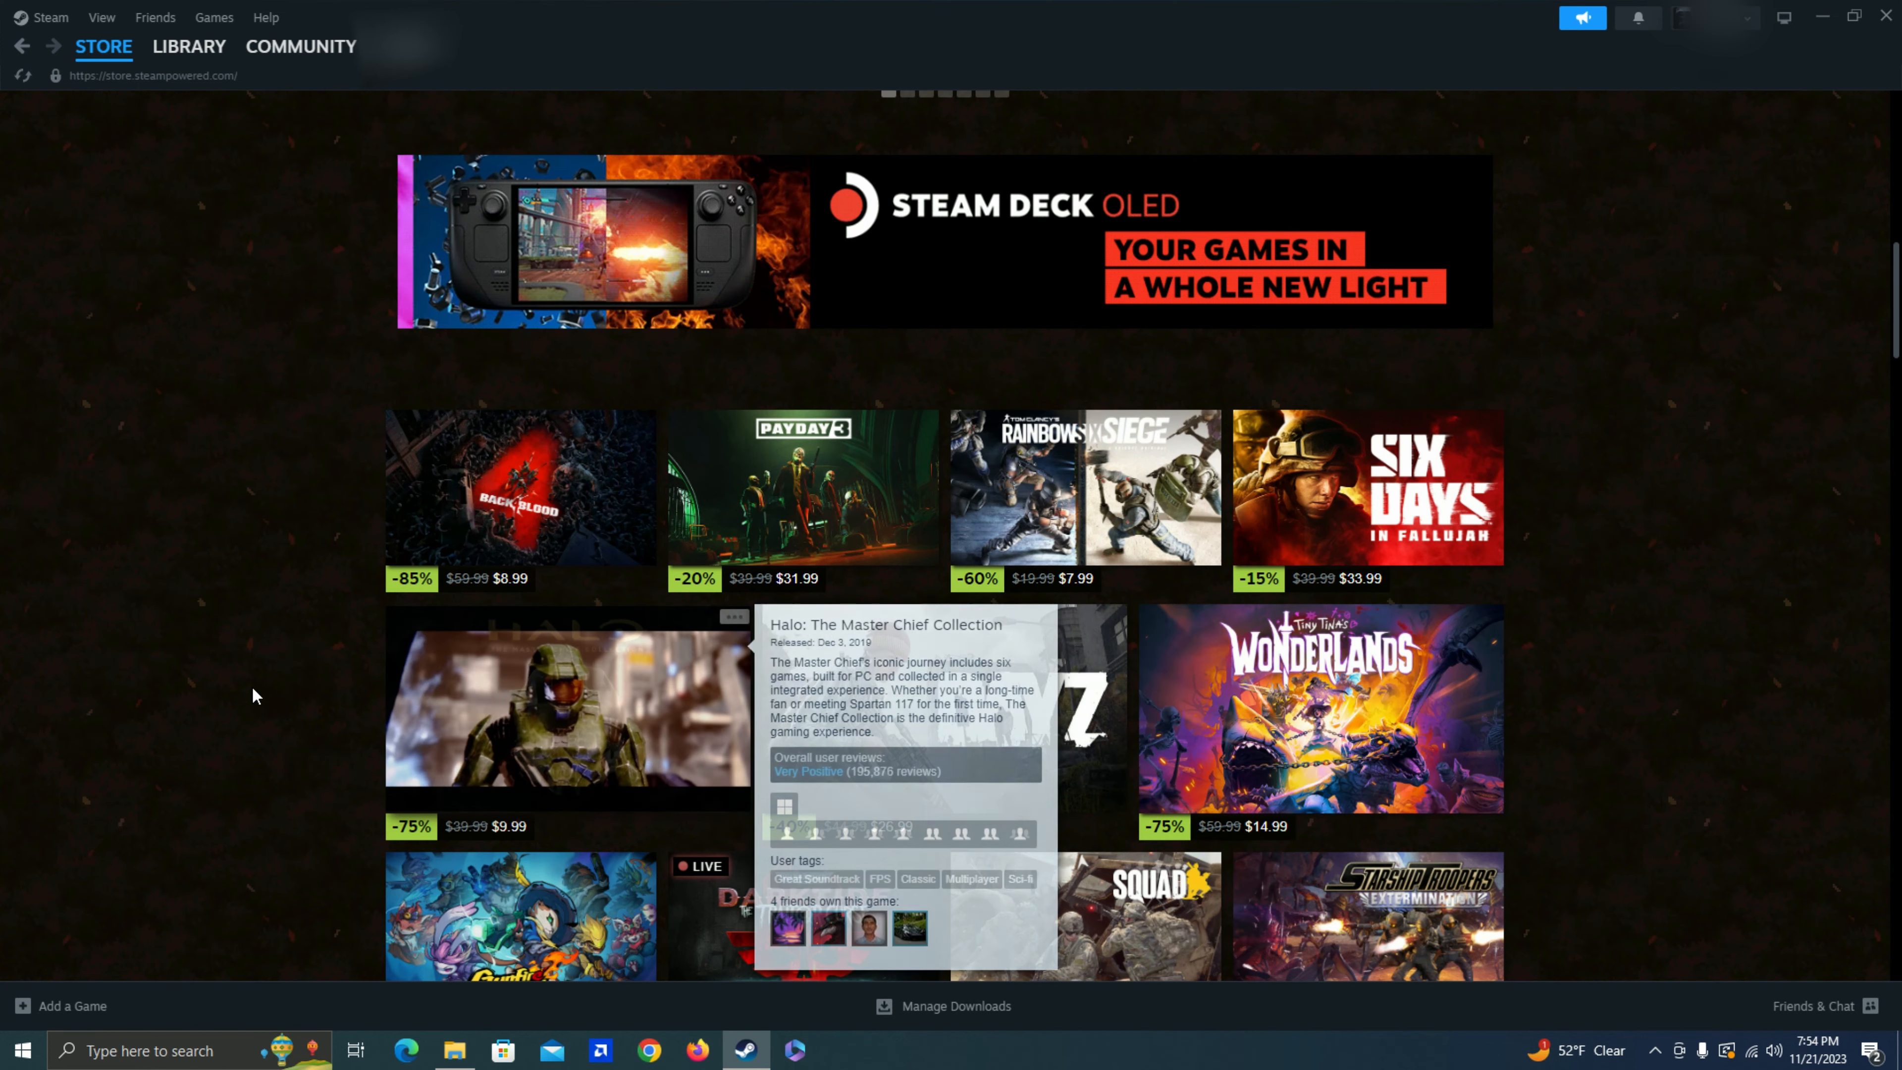
- Scroll the discount grid down to Call of Duty: Modern Warfare, The Division 2 and Garry's Mod
{"action": "scroll", "scroll_direction": "down", "scroll_amount": 3}
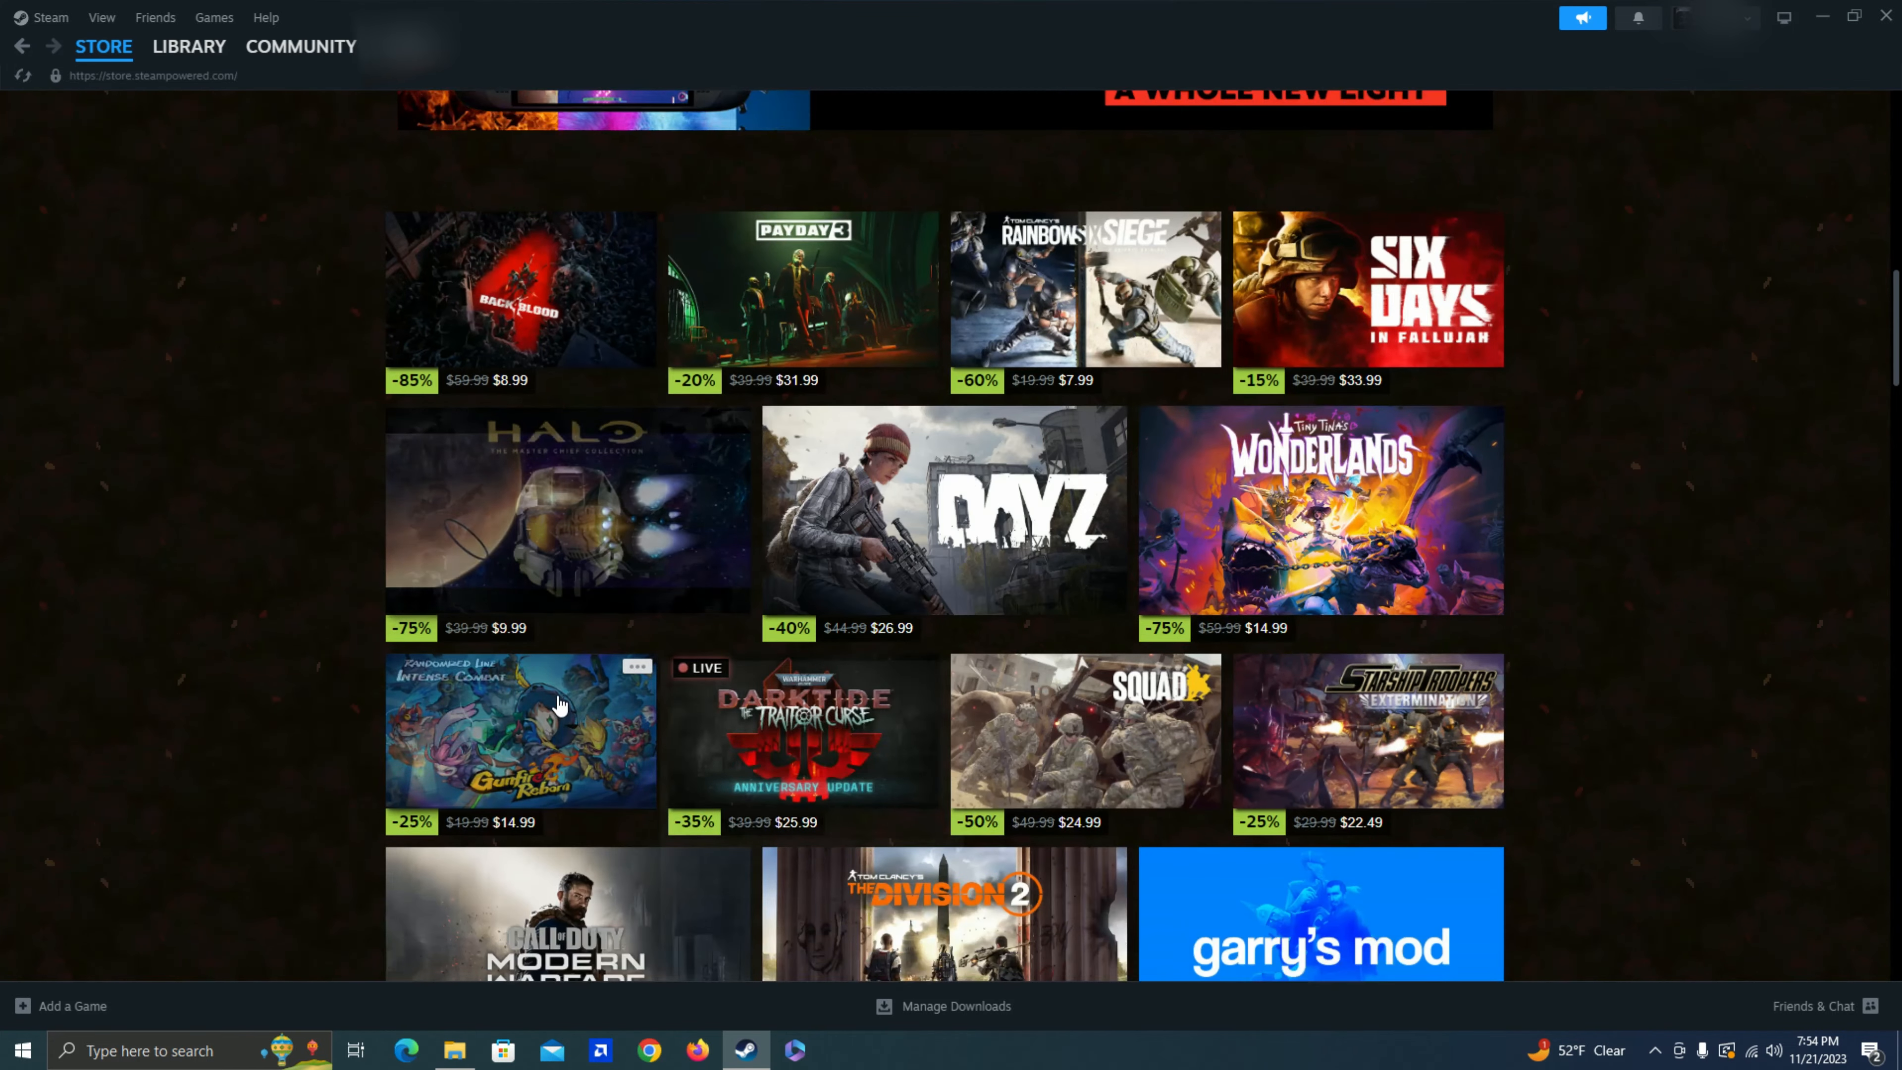
{"action": "mouse_move", "coordinate": [523, 728]}
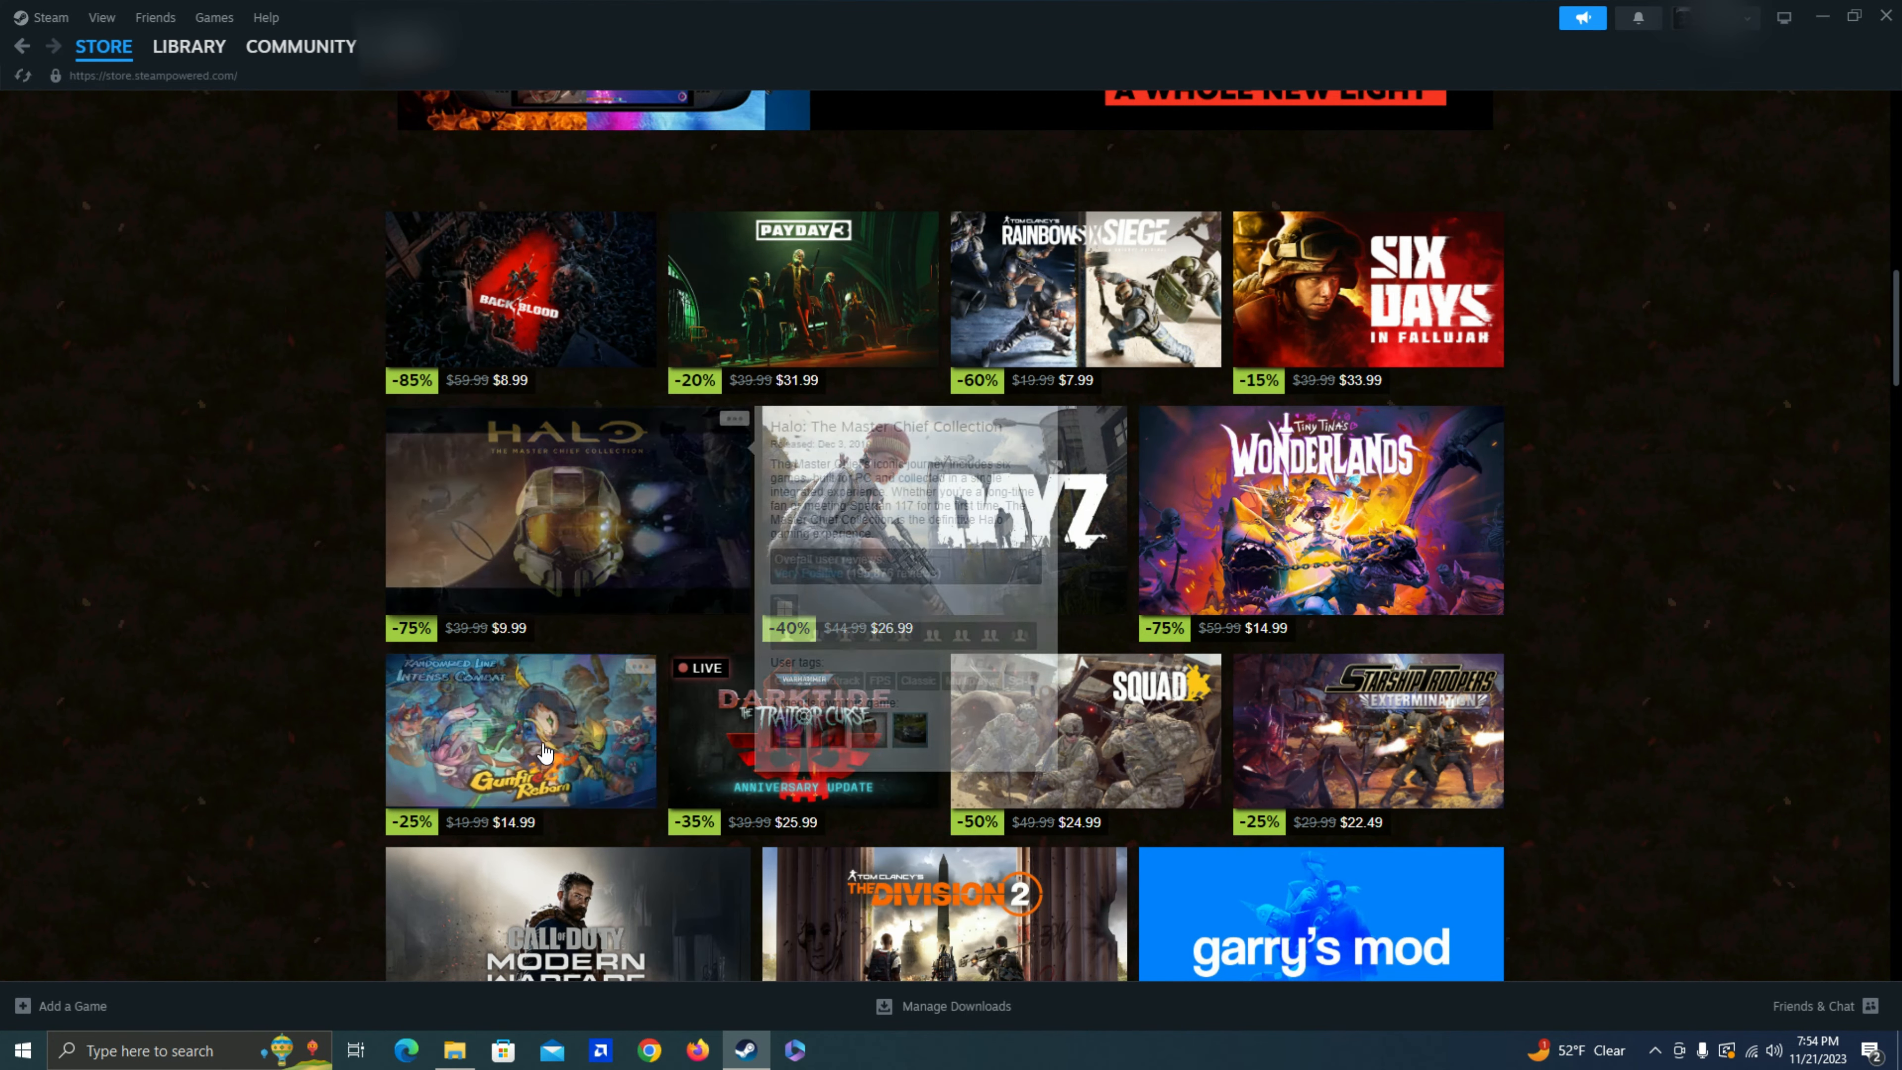
{"action": "mouse_move", "coordinate": [800, 732]}
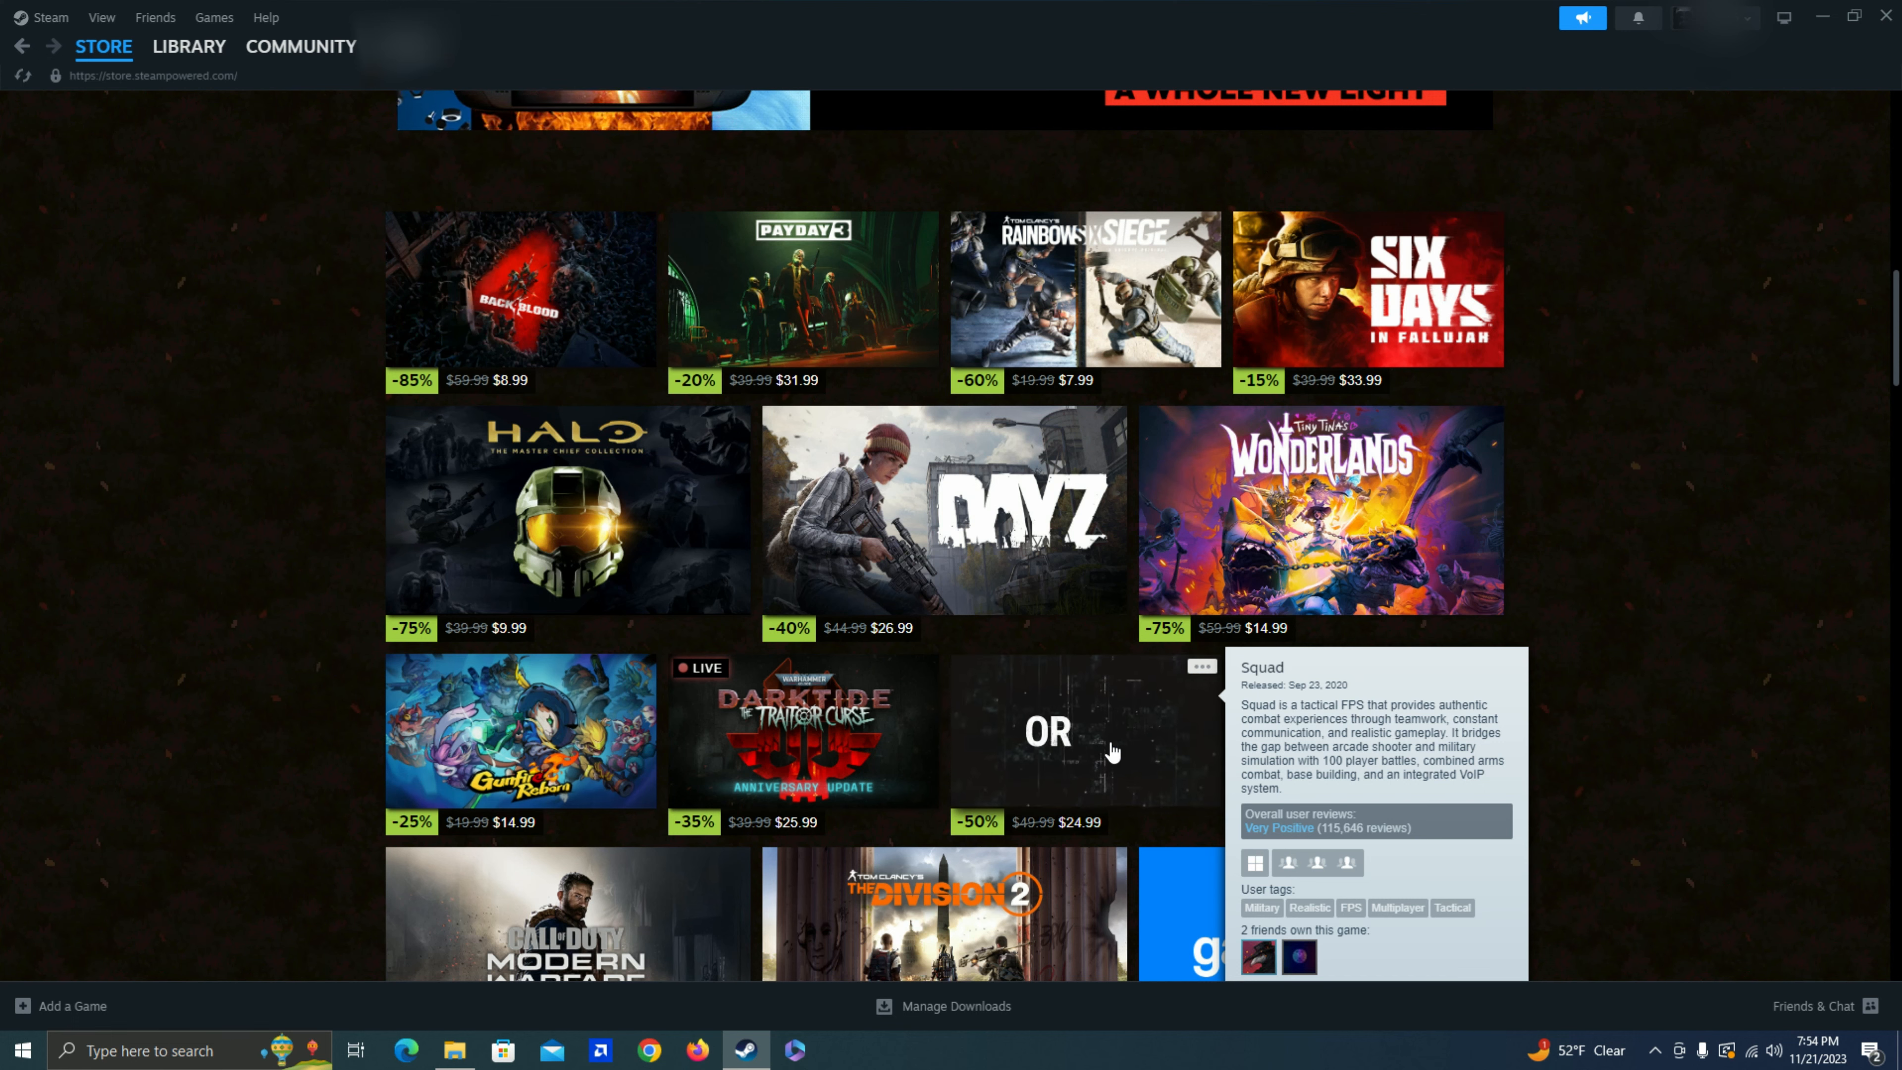
{"action": "scroll", "scroll_direction": "down", "scroll_amount": 3}
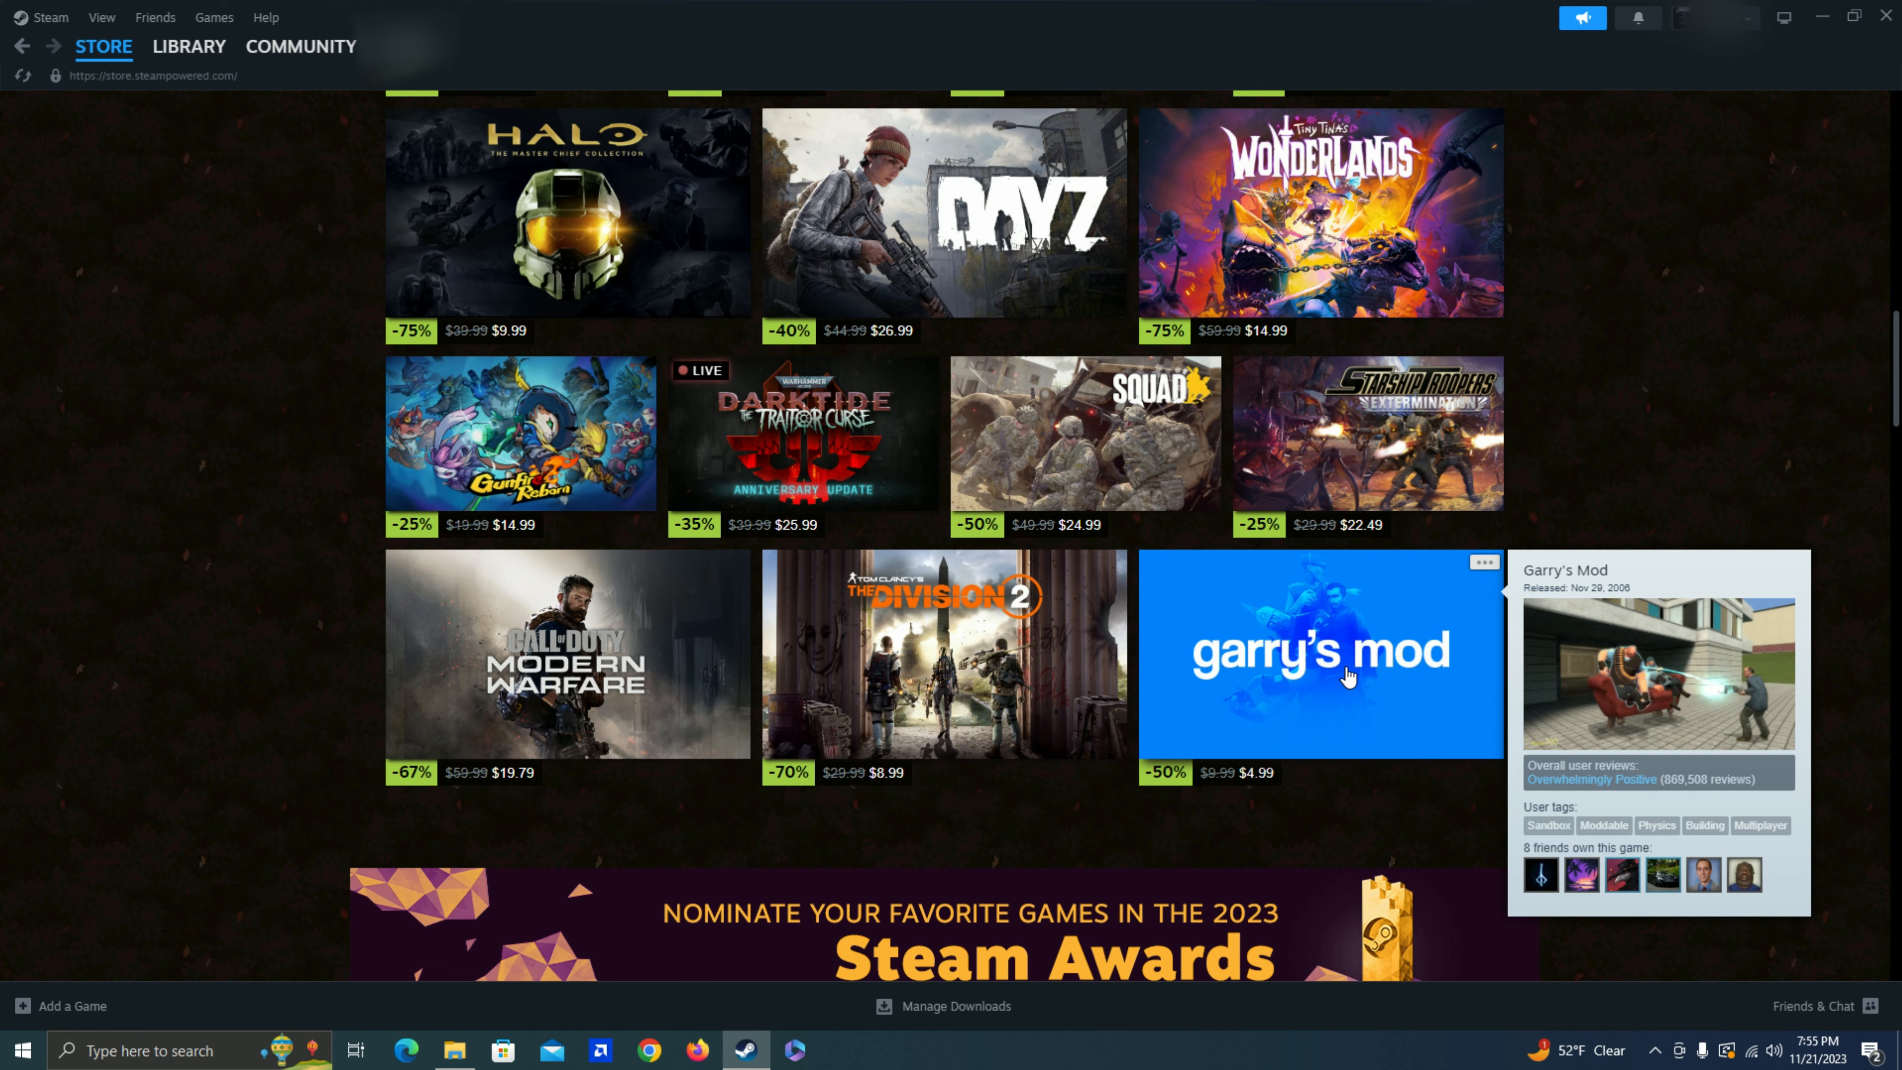
{"action": "mouse_move", "coordinate": [1023, 680]}
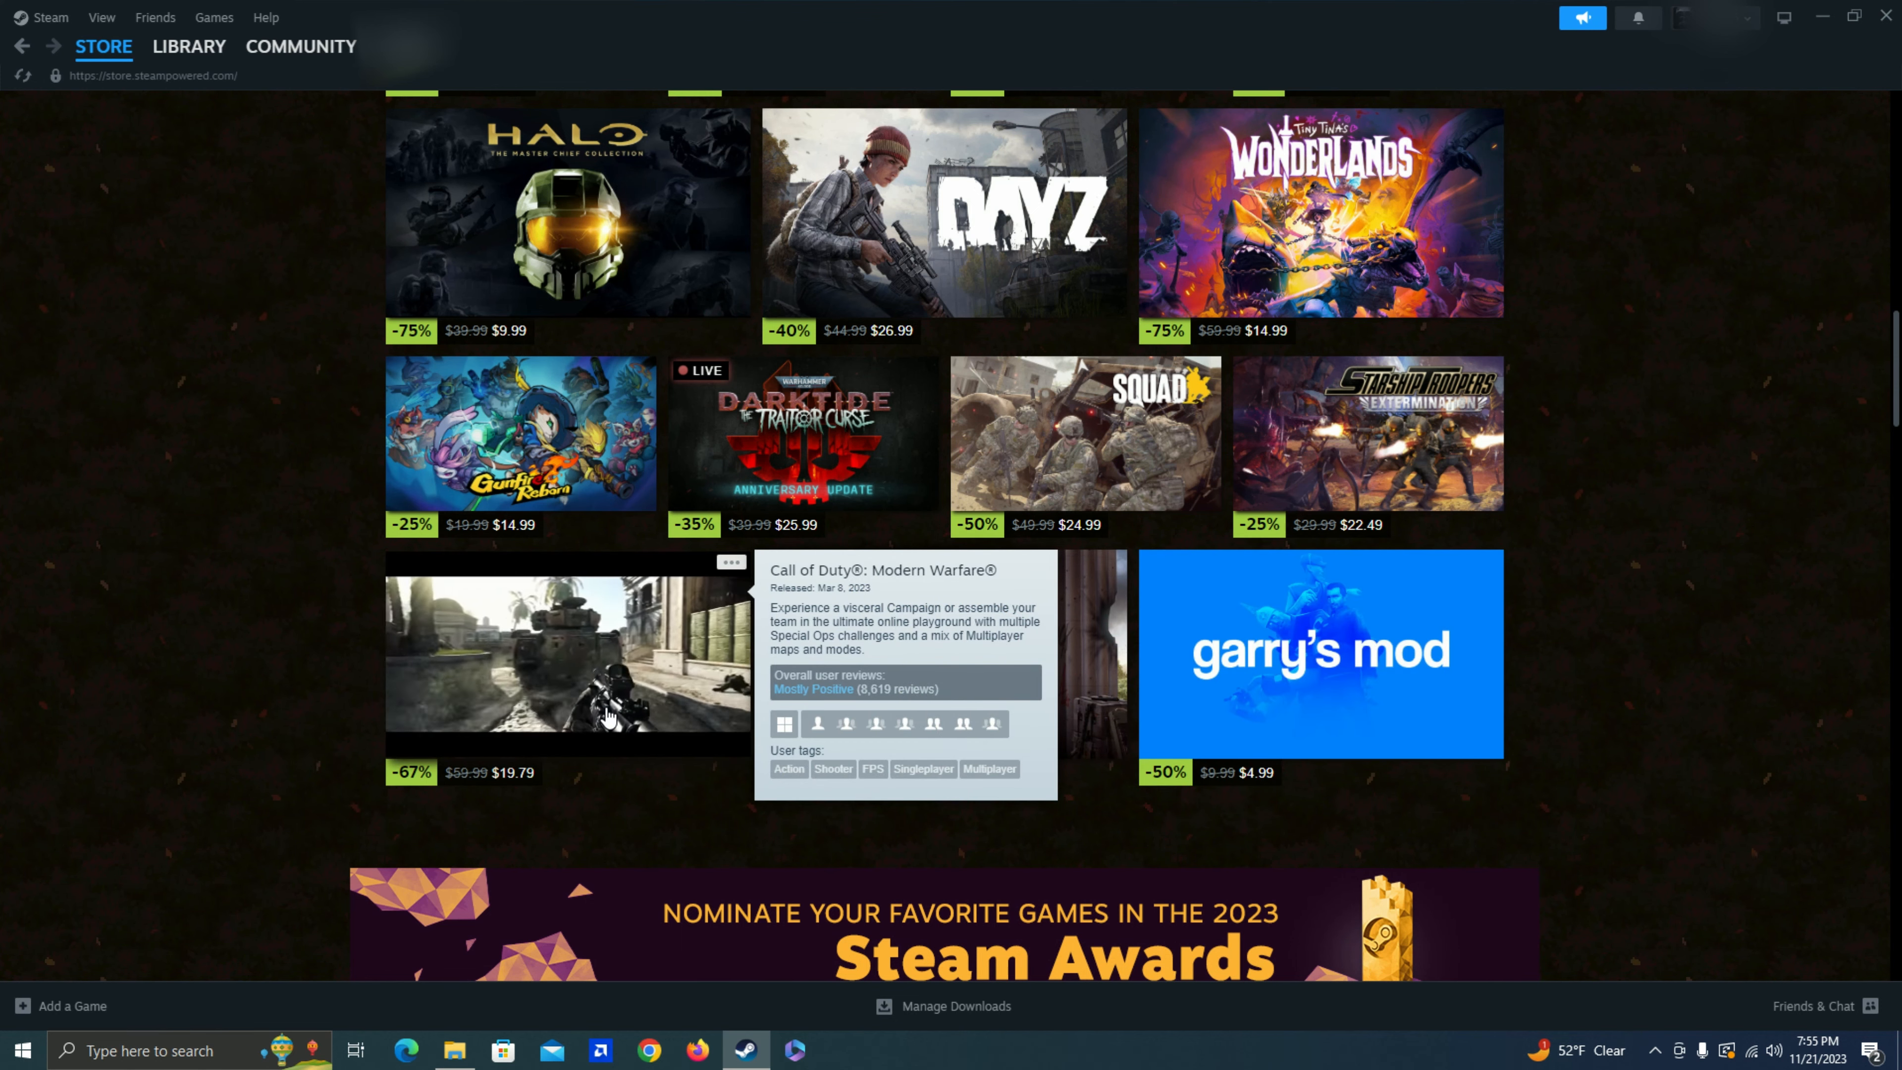
- Scroll to Browse by Category, then back up to the carousel with Ready or Not, Anno 1800 and BattleBit
{"action": "scroll", "scroll_direction": "down", "scroll_amount": 3}
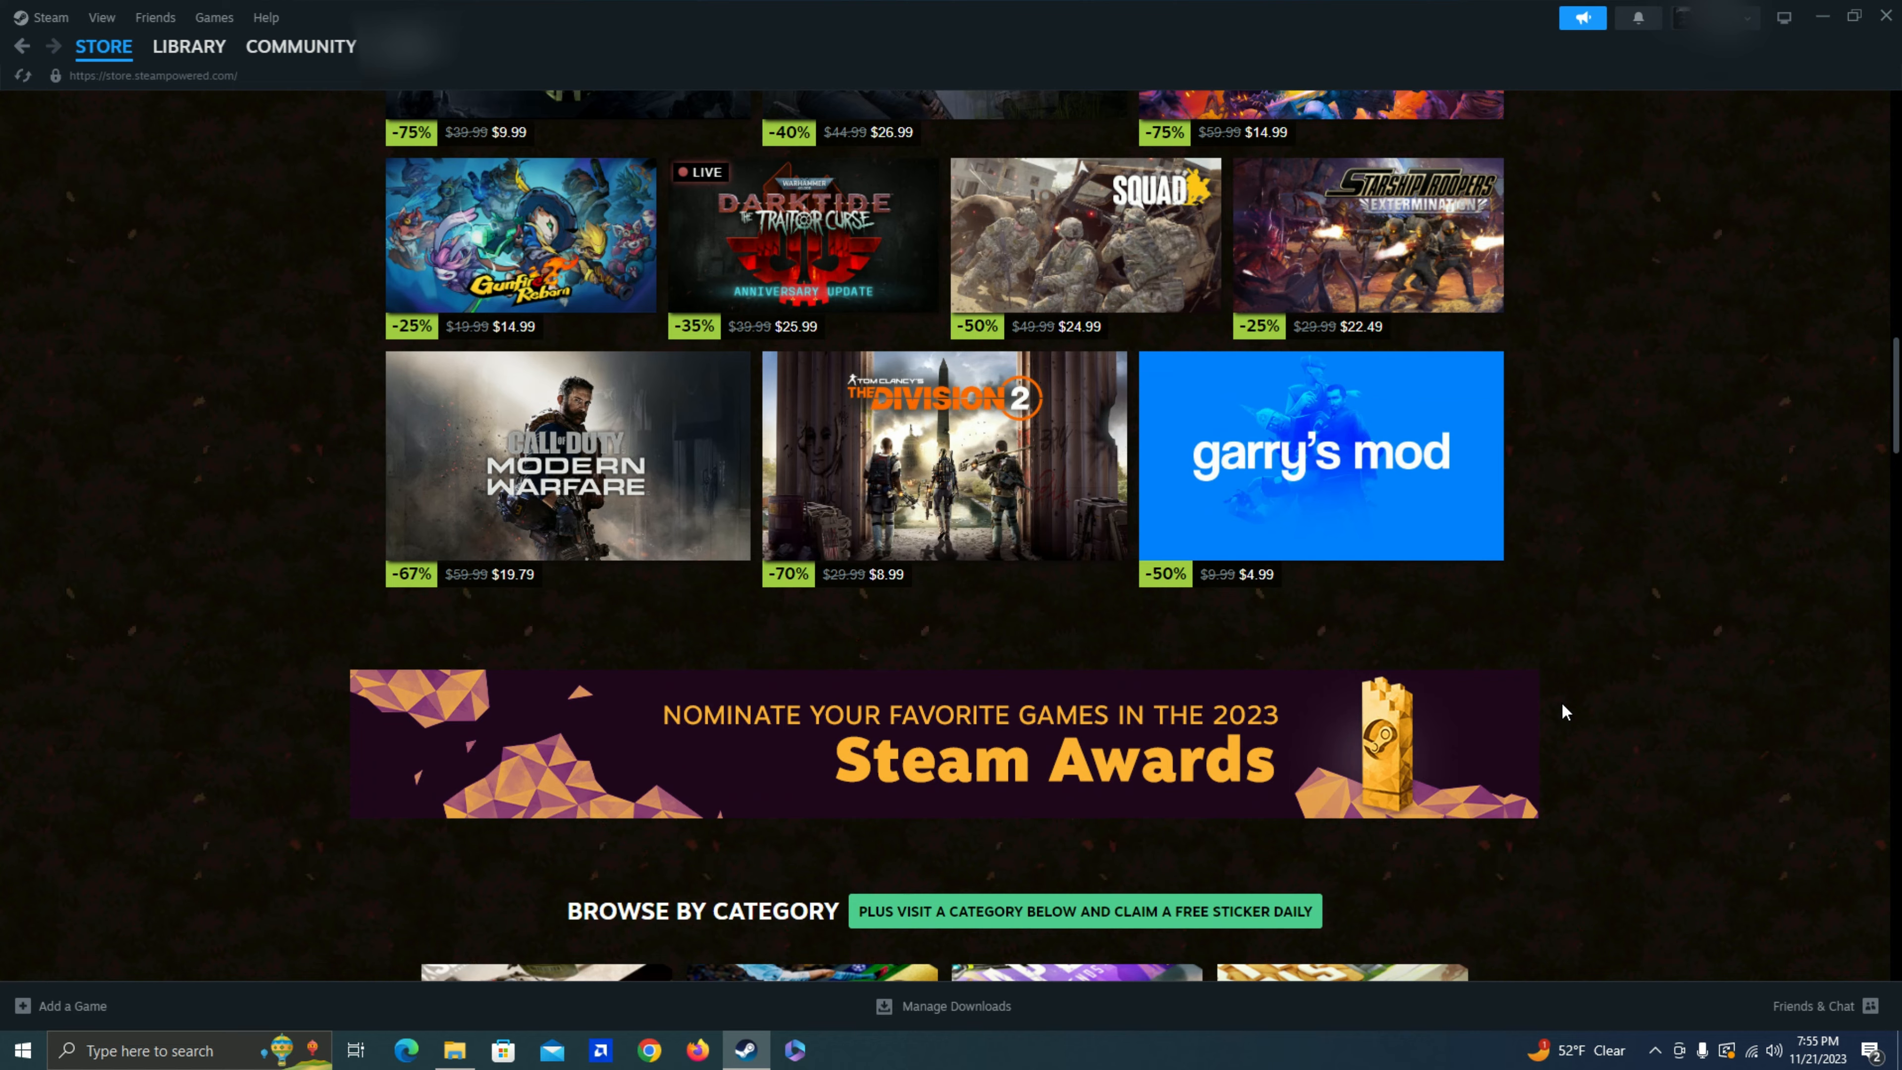
{"action": "scroll", "scroll_direction": "up", "scroll_amount": 3}
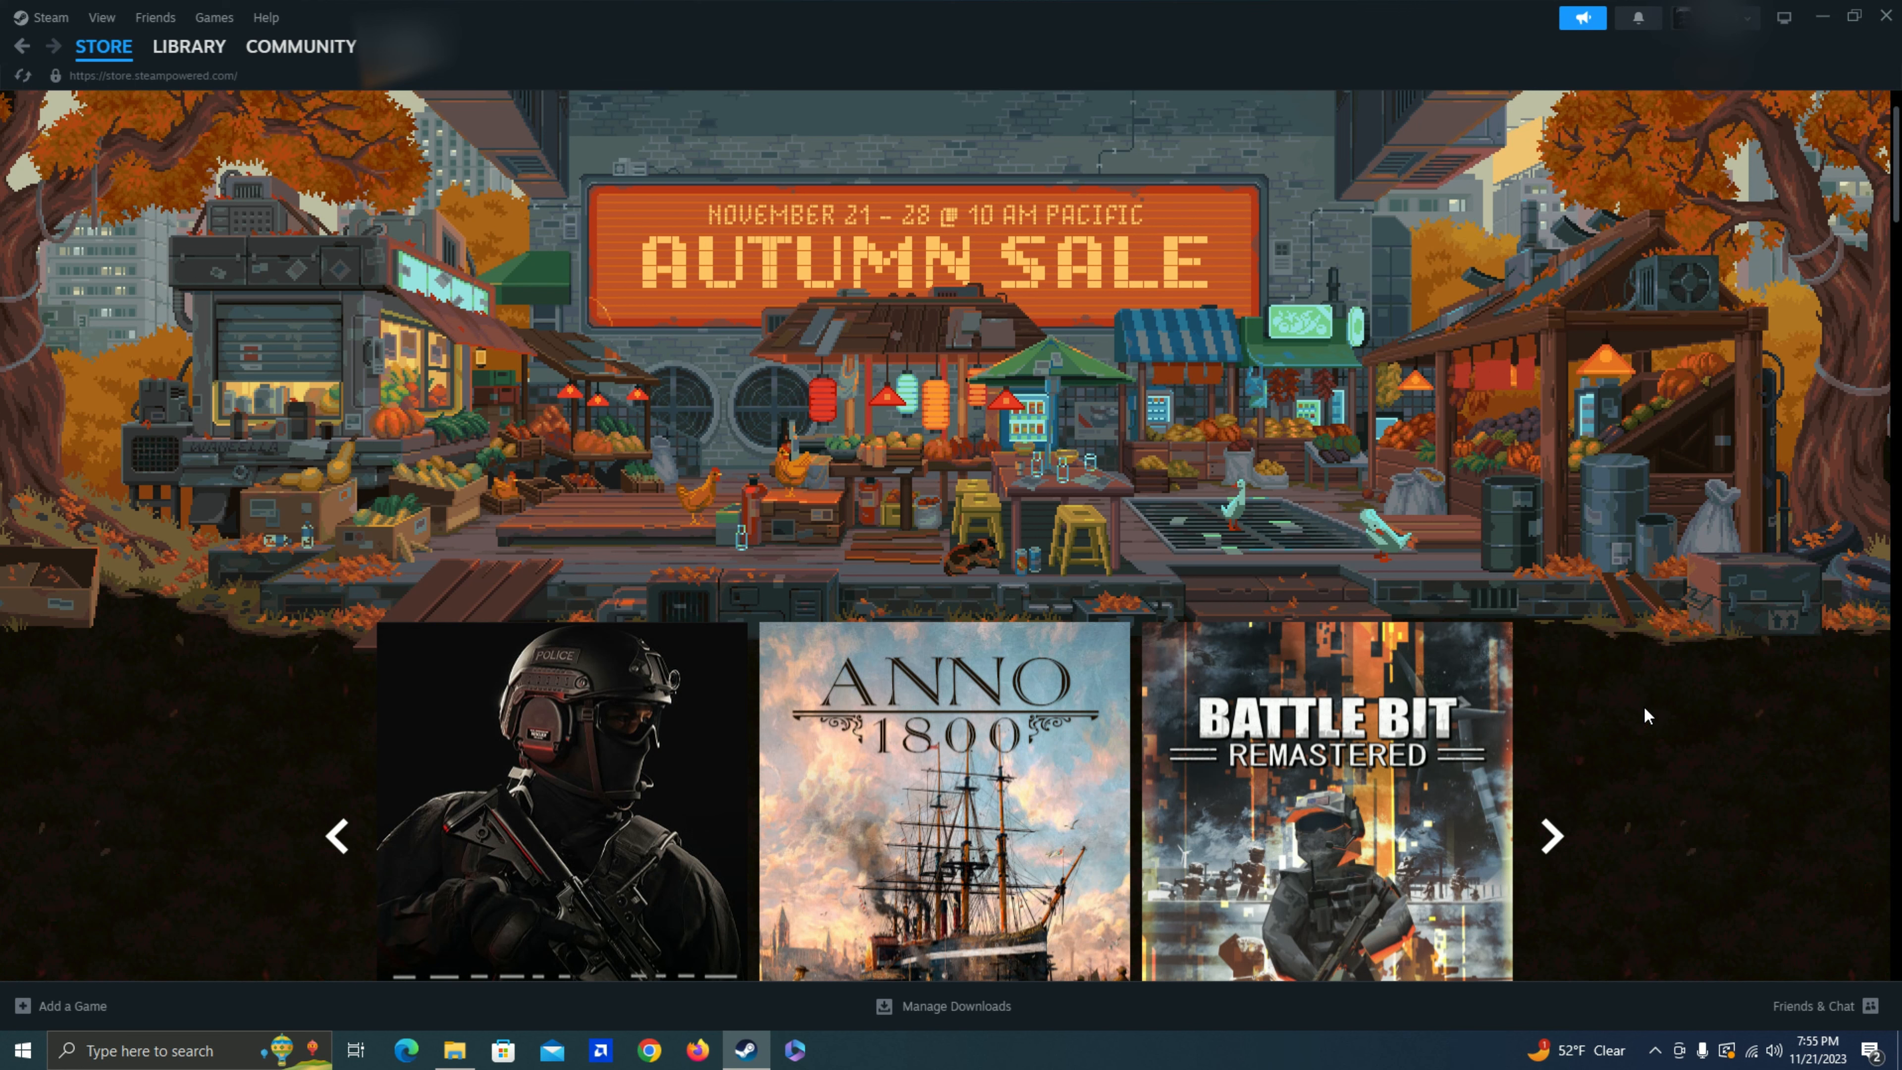
{"action": "scroll", "scroll_direction": "down", "scroll_amount": 3}
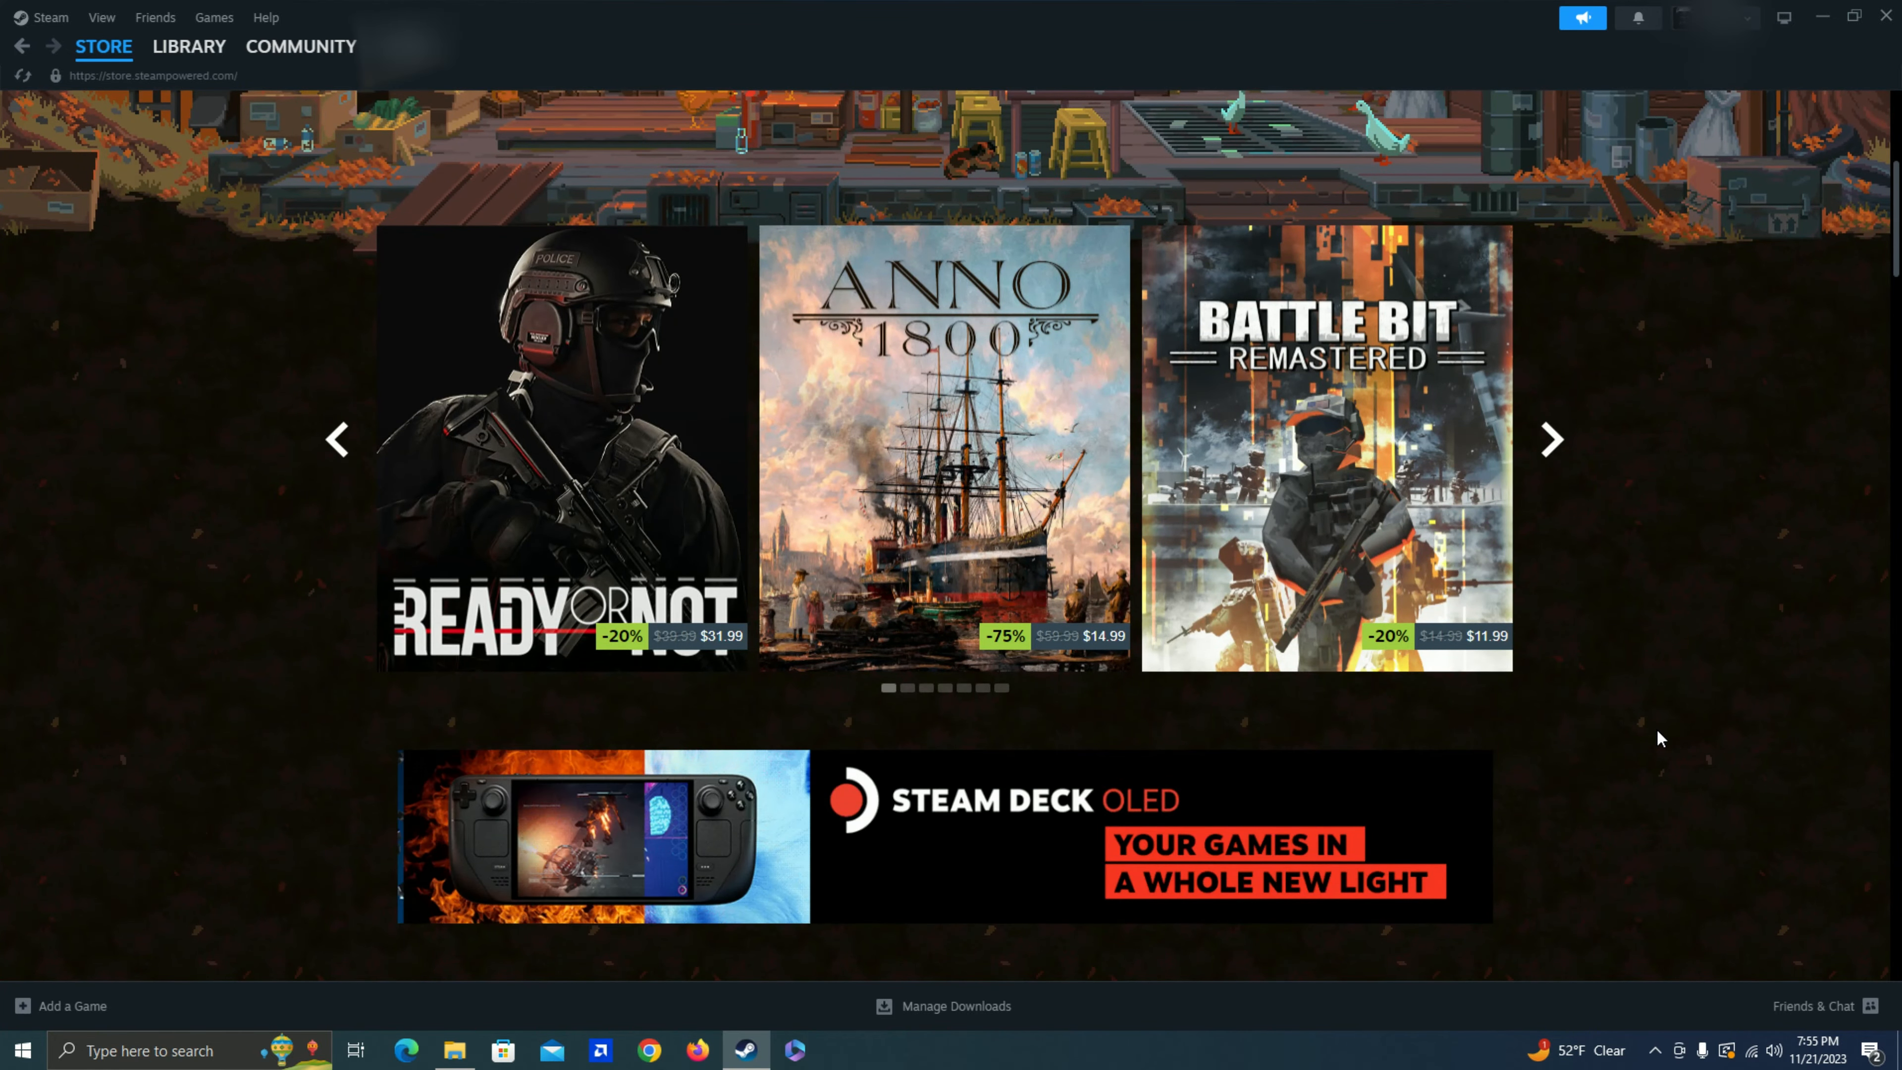